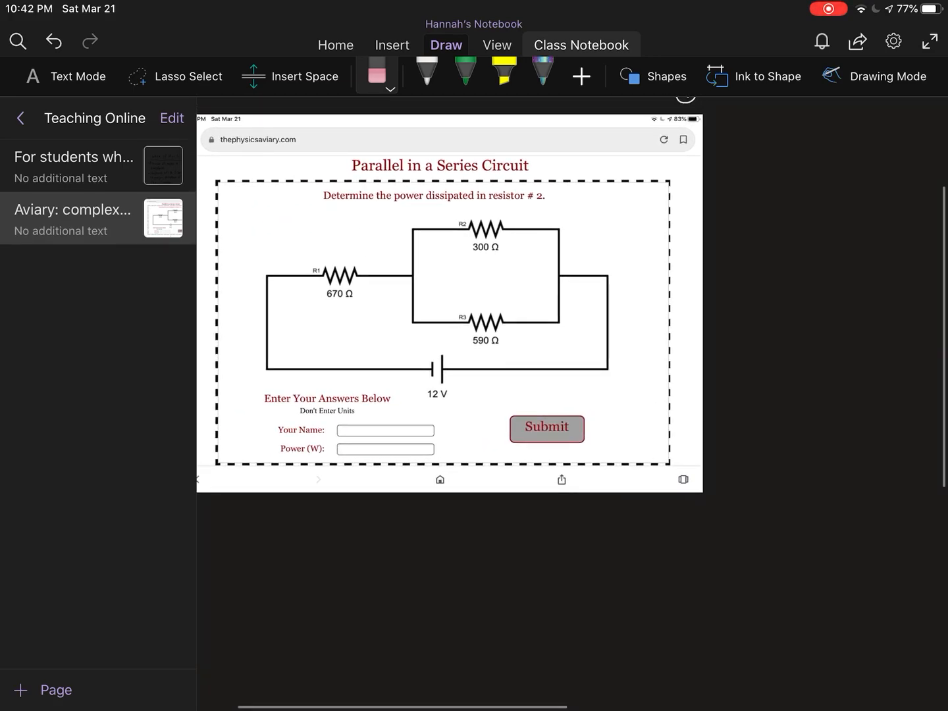
Pick the white pen to start the circled step 1 above the screenshot.
left_click(426, 72)
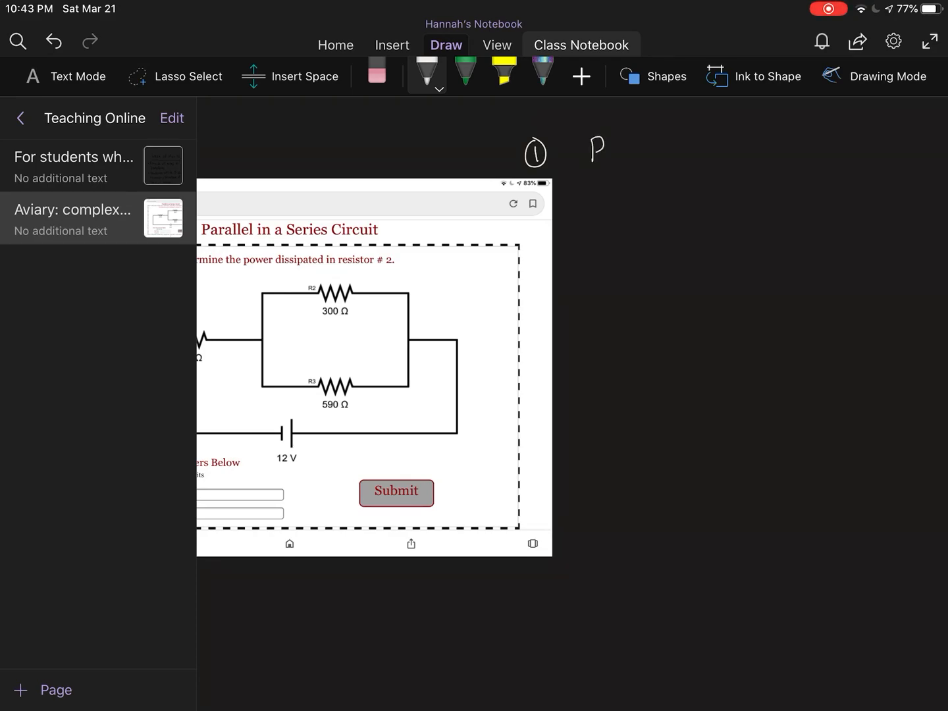
Ink 'R1 + RE', redo its subscript, then circle R2 and R3 in green.
left_click_drag(586, 148, 651, 151)
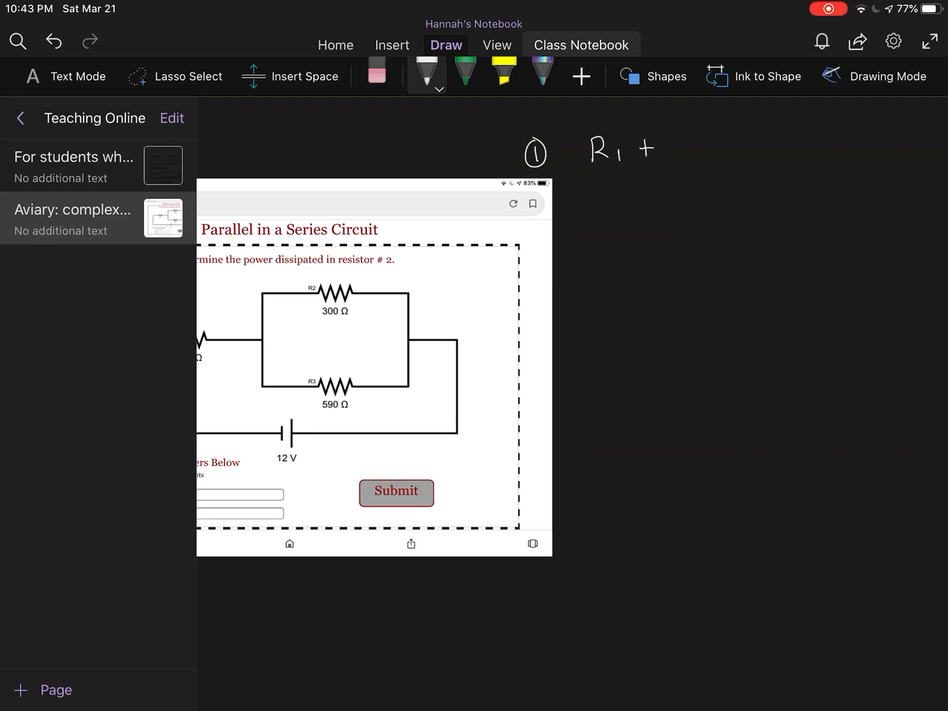
left_click_drag(668, 158, 685, 142)
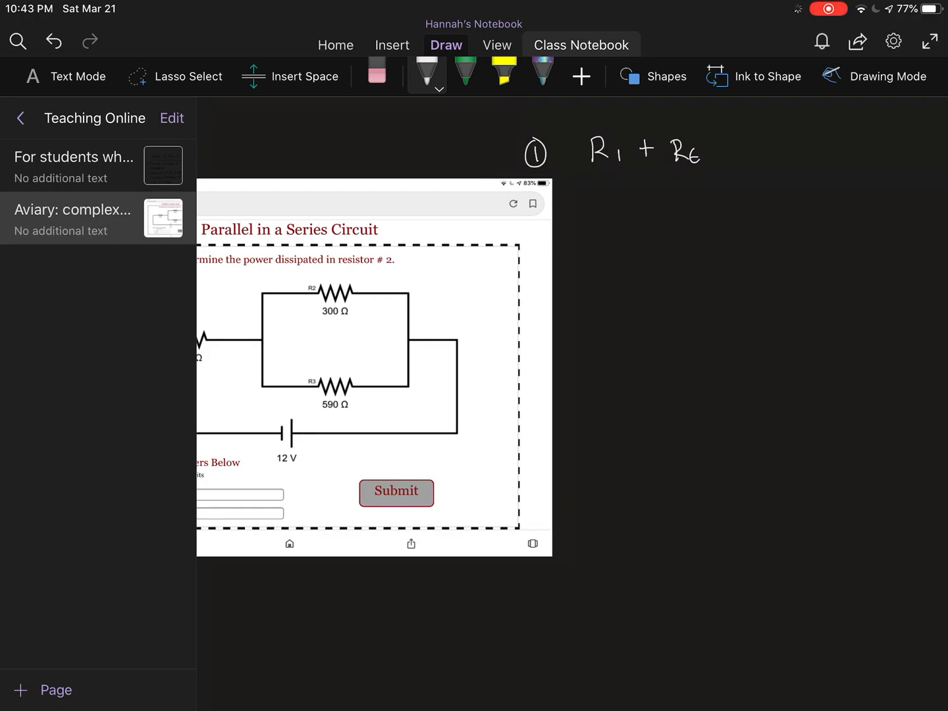
left_click(377, 69)
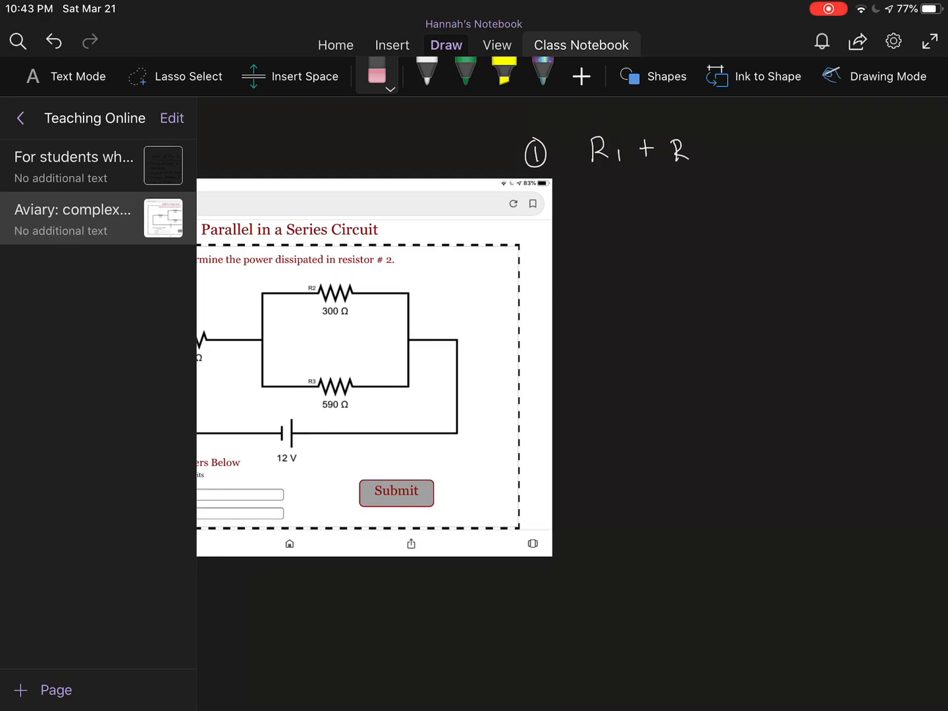
left_click(427, 74)
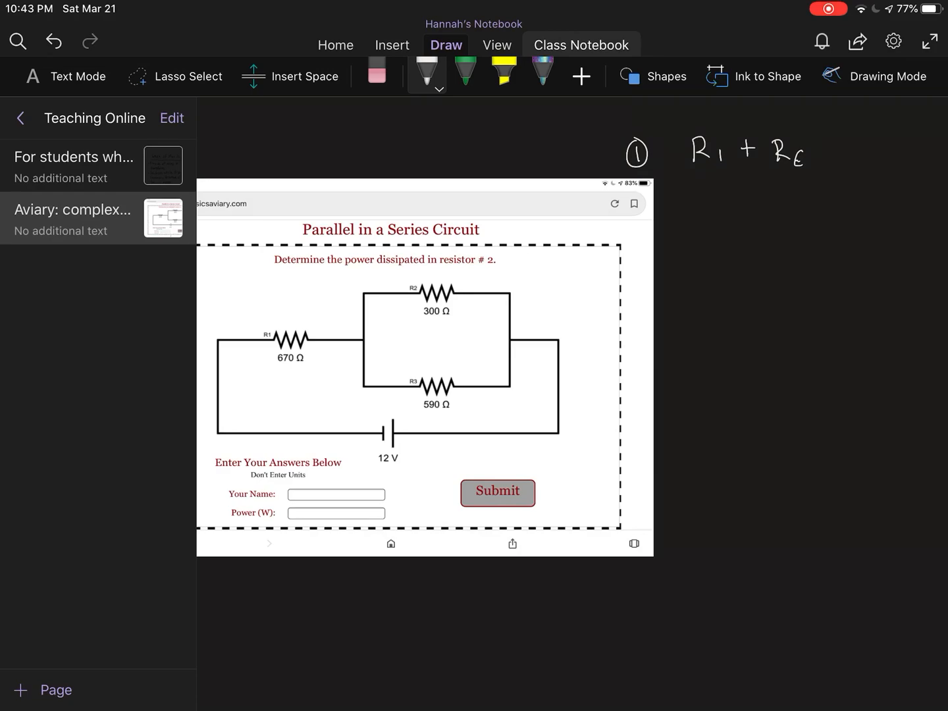
left_click(464, 74)
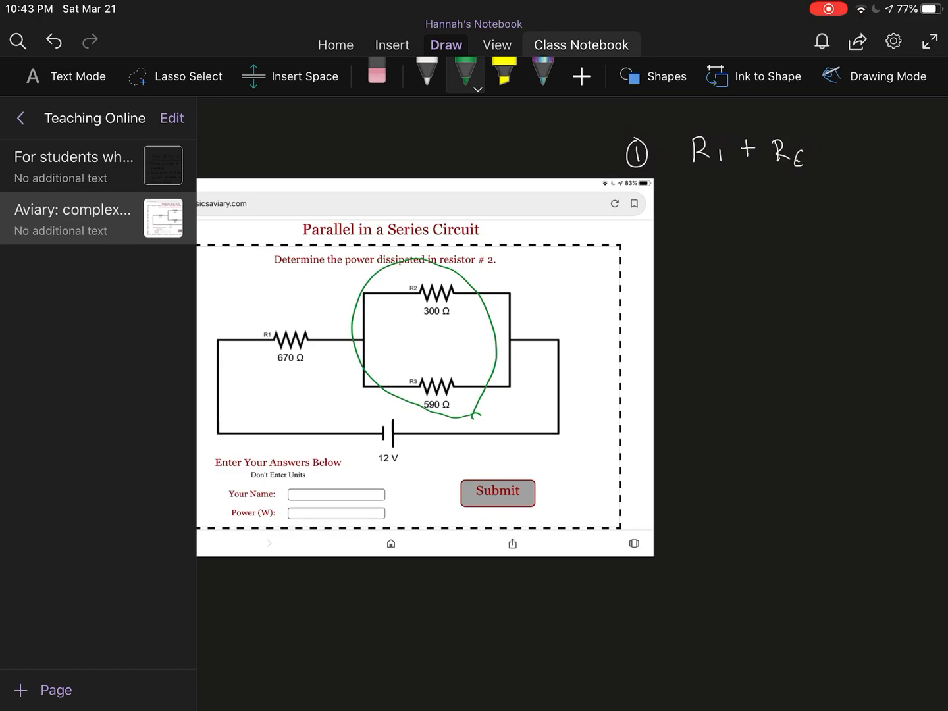
Underline RE in green and write '1/RE =' beneath step 1.
left_click_drag(767, 174, 803, 173)
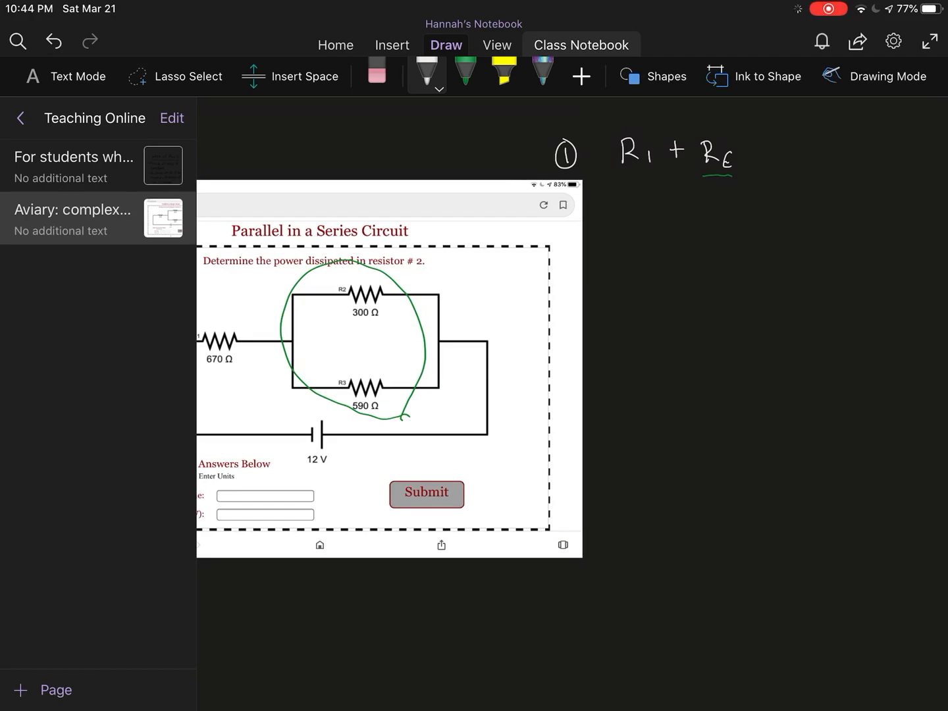
left_click_drag(636, 194, 632, 247)
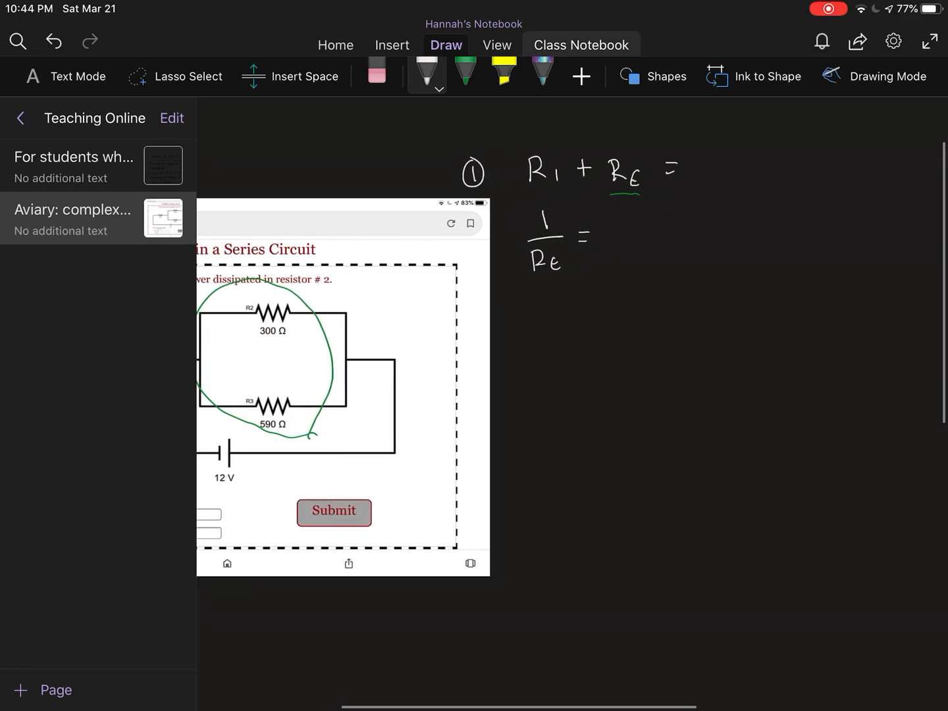
Add '670 +' to step 1 and write '1/300Ω + 1/590Ω =' below.
type("b")
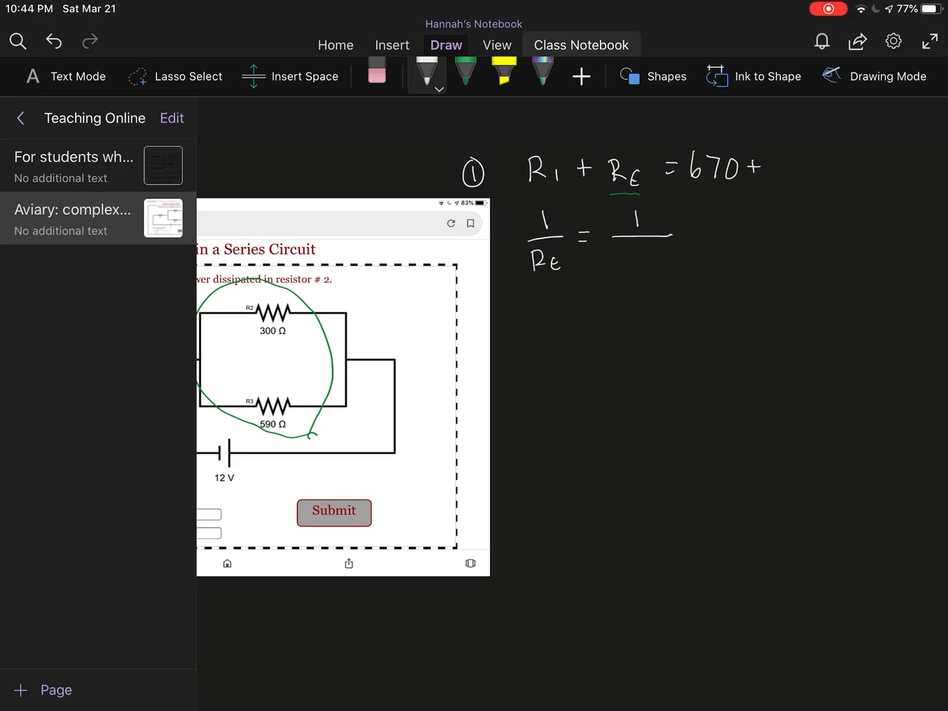
type("300")
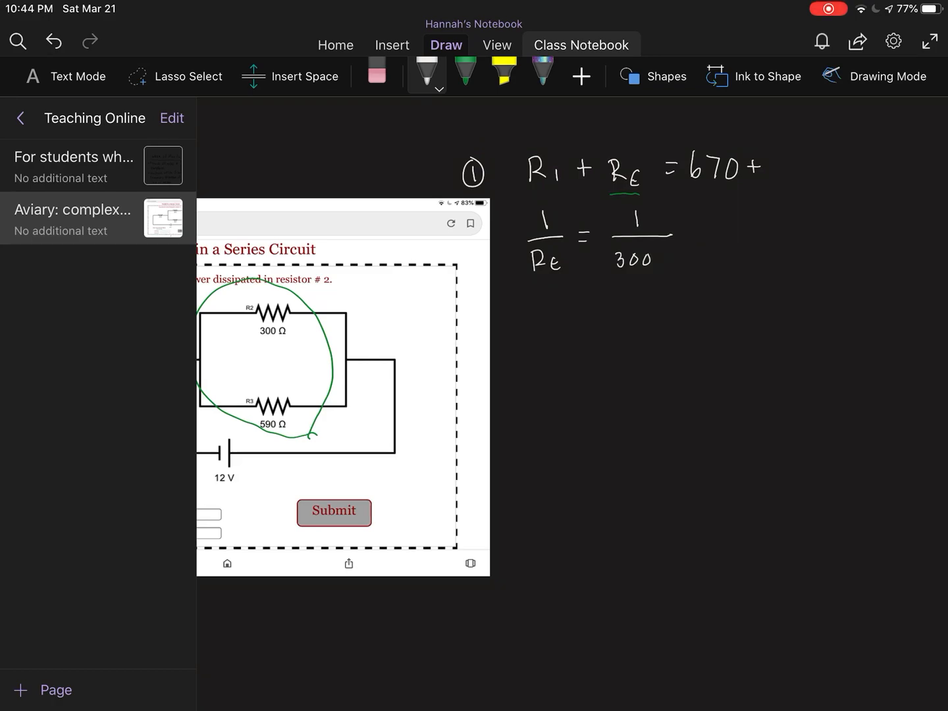
type("Ω")
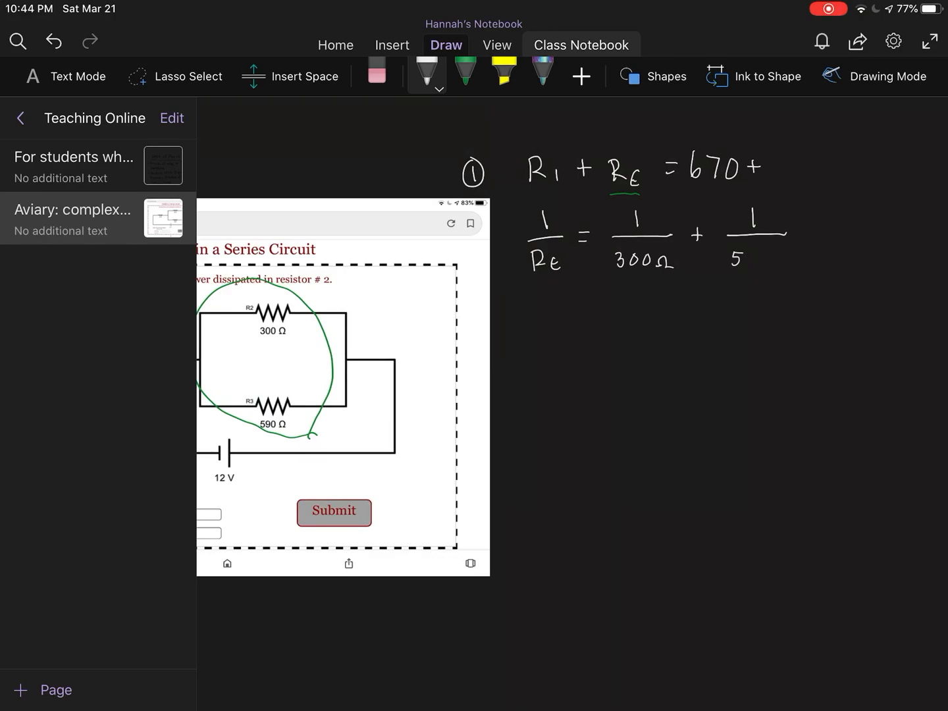
type("590Ω")
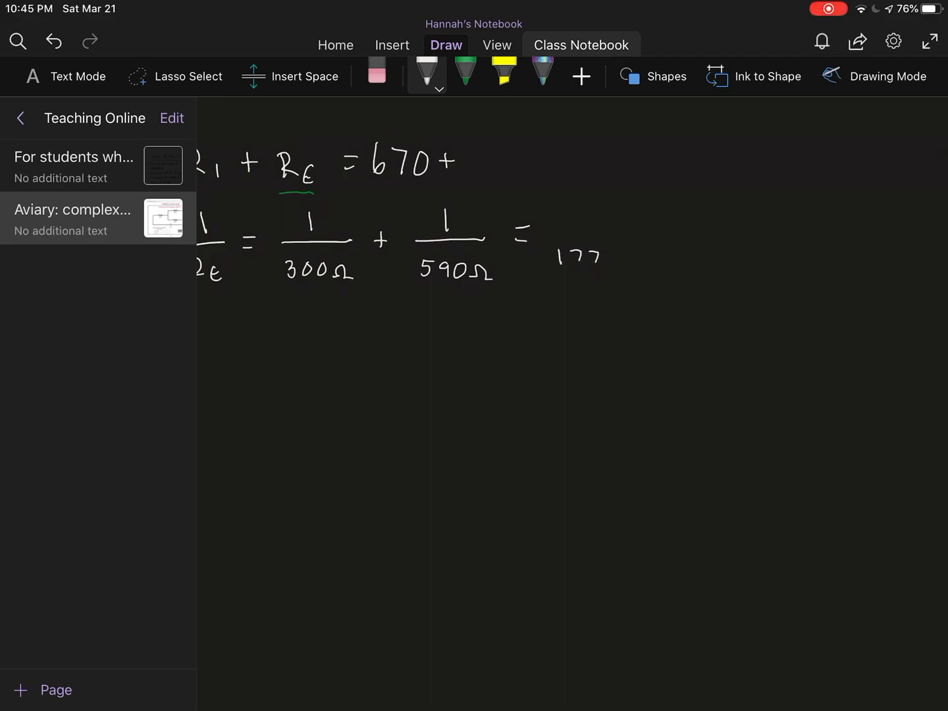
Write 590/177,000Ω + 300/177,000Ω with an arrow linking back to 300Ω.
left_click_drag(596, 256, 642, 260)
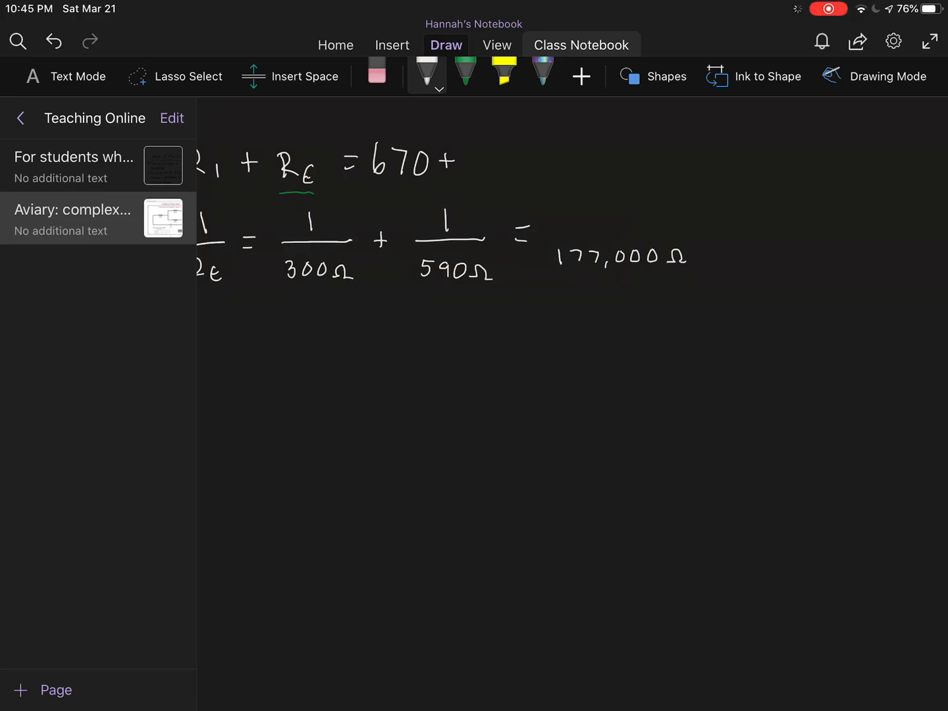
left_click_drag(553, 237, 684, 233)
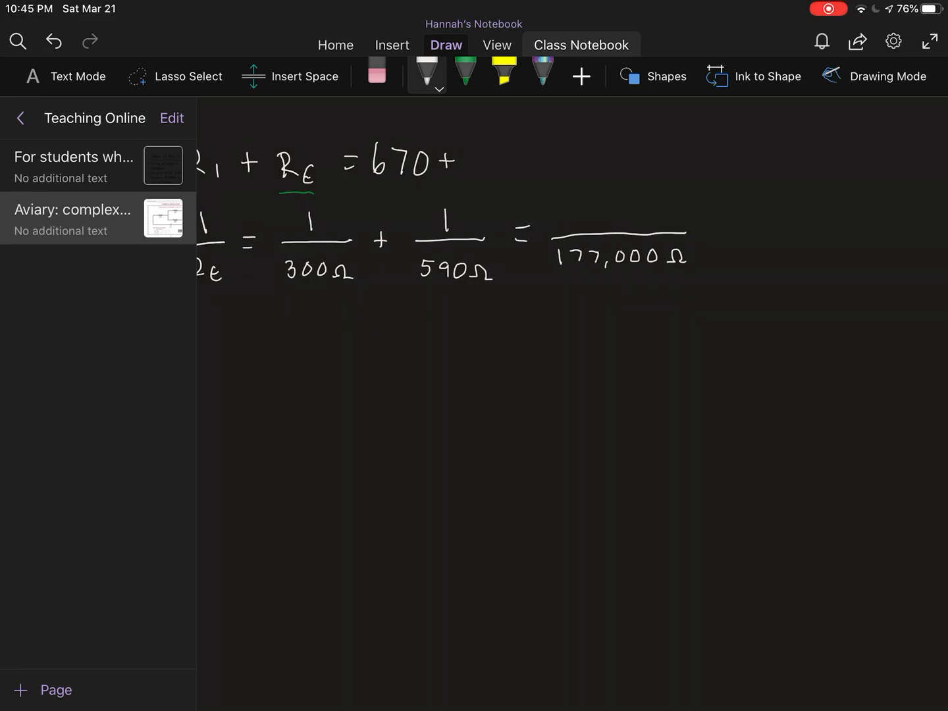
left_click_drag(711, 237, 757, 263)
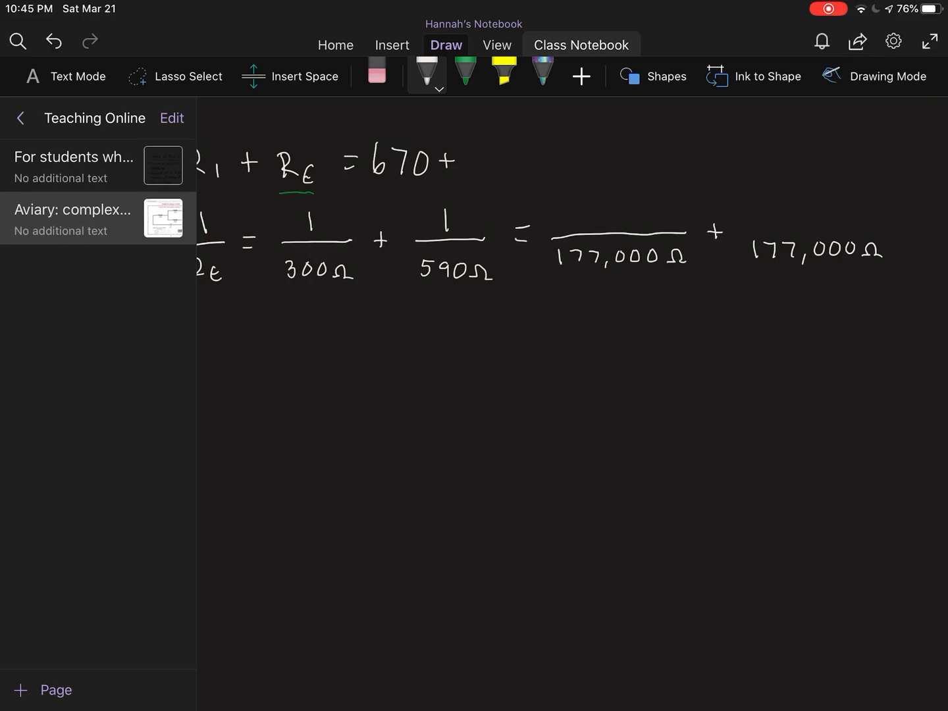
left_click_drag(747, 231, 878, 231)
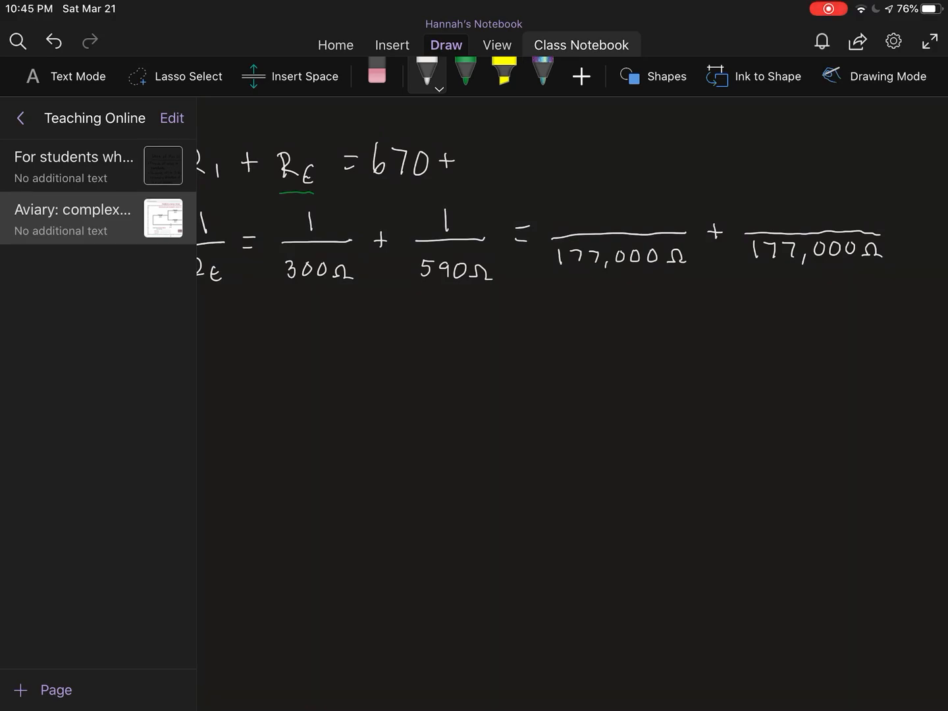
left_click_drag(405, 306, 592, 282)
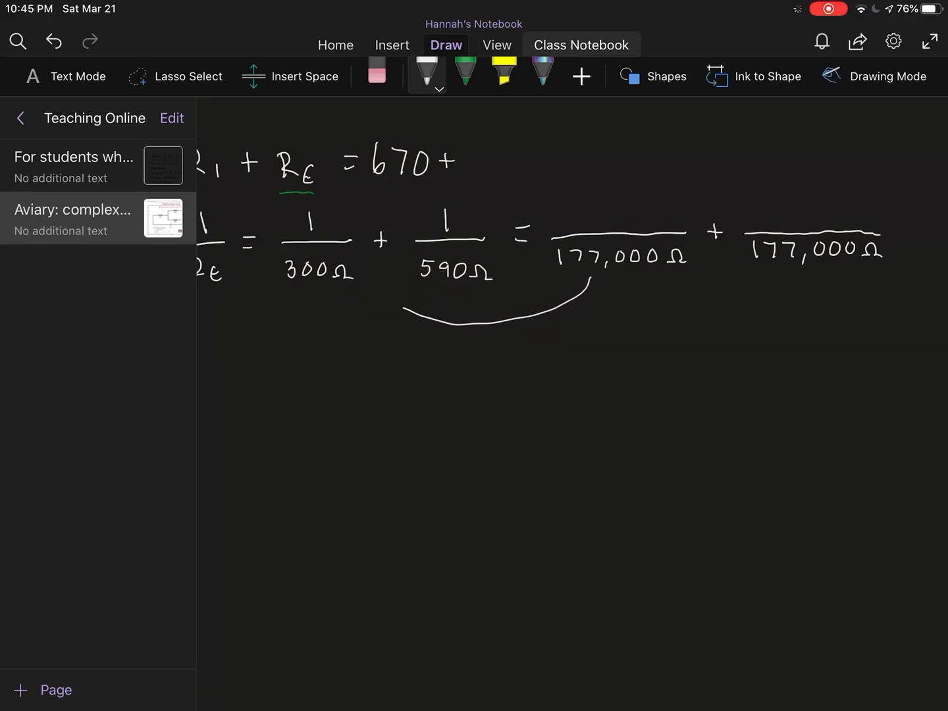
left_click_drag(592, 284, 366, 280)
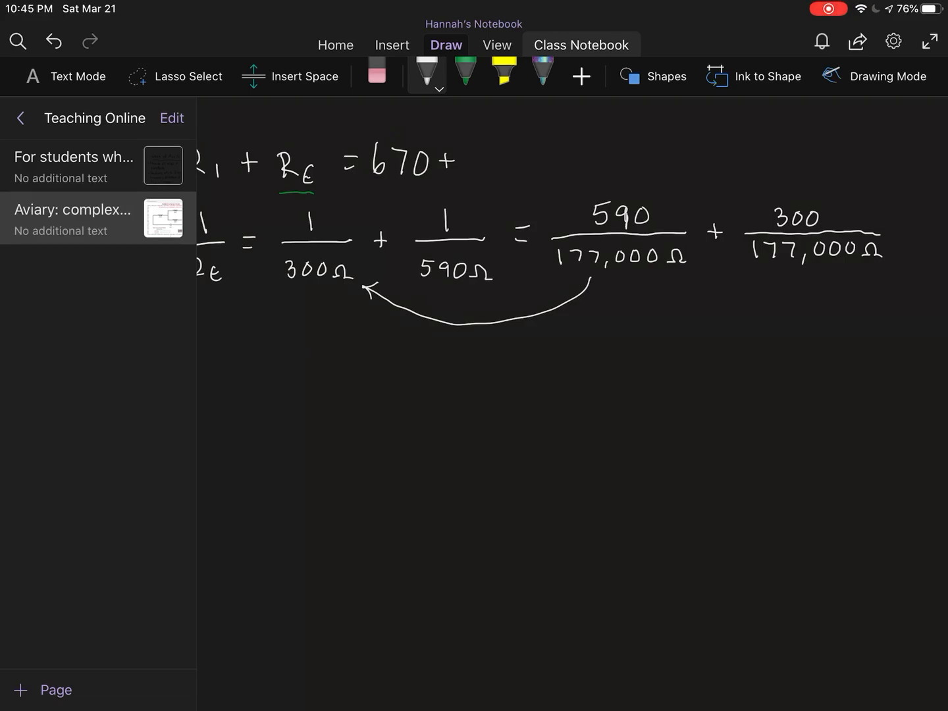
Write the combined fraction 890/177,000Ω after the equals sign.
scroll("left", 3)
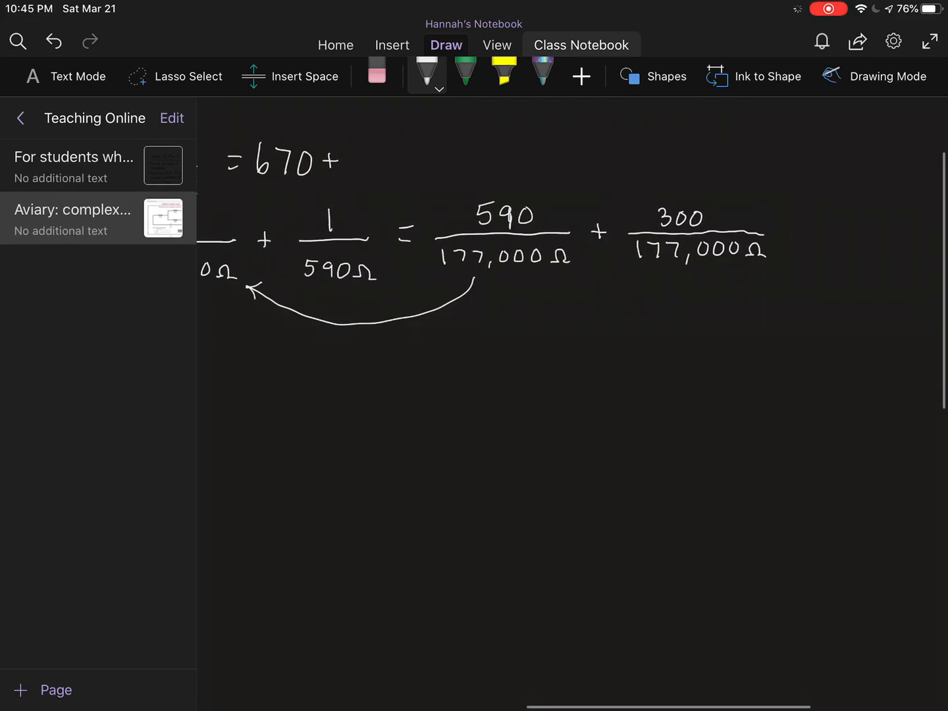
left_click_drag(783, 233, 829, 211)
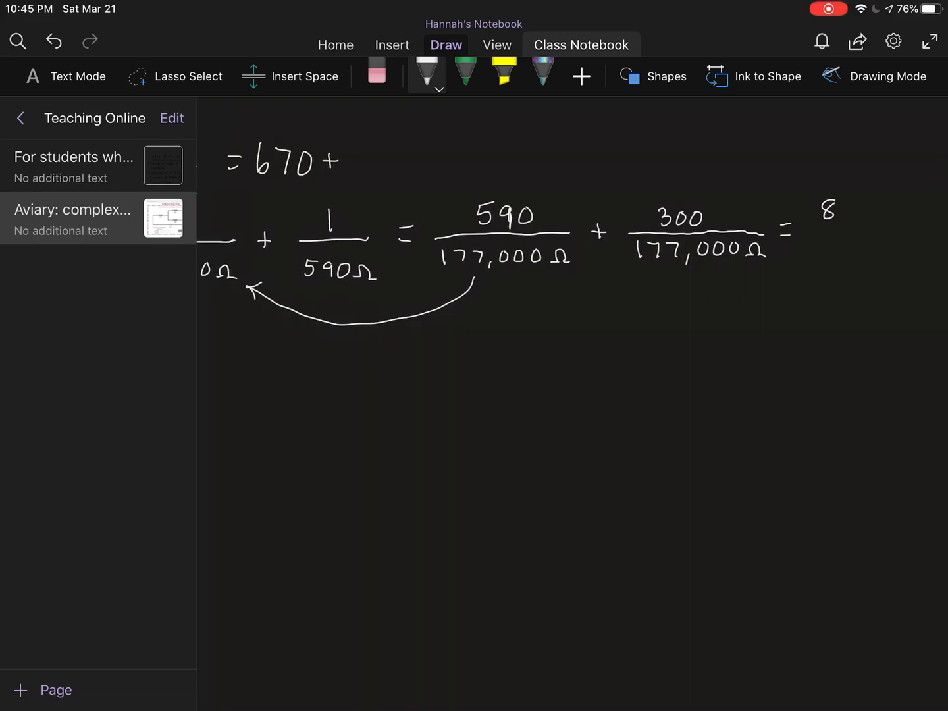
left_click_drag(809, 211, 889, 237)
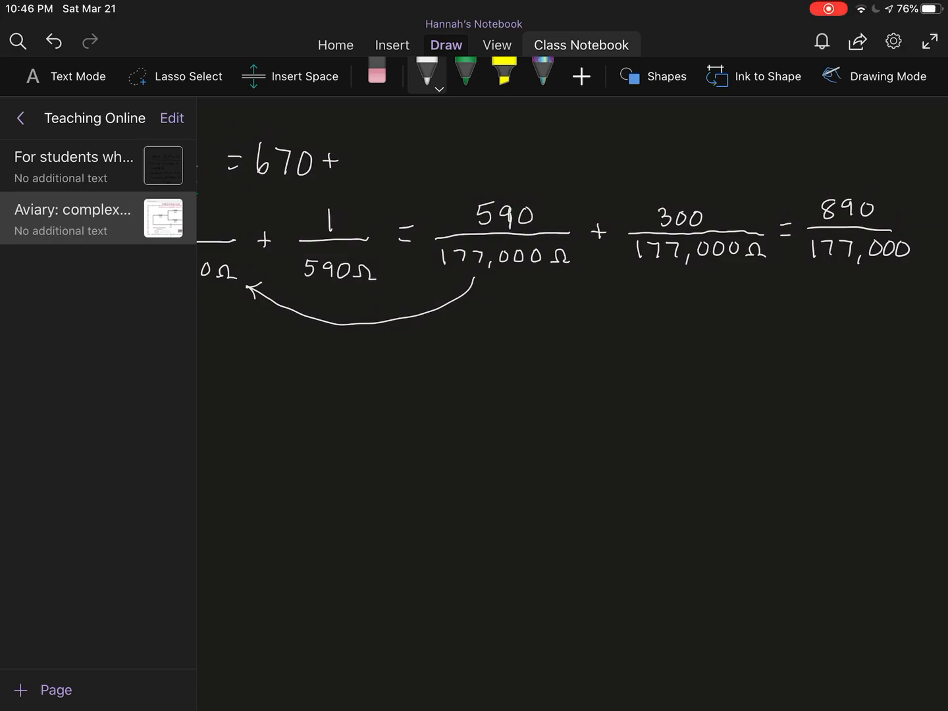
scroll("right", 3)
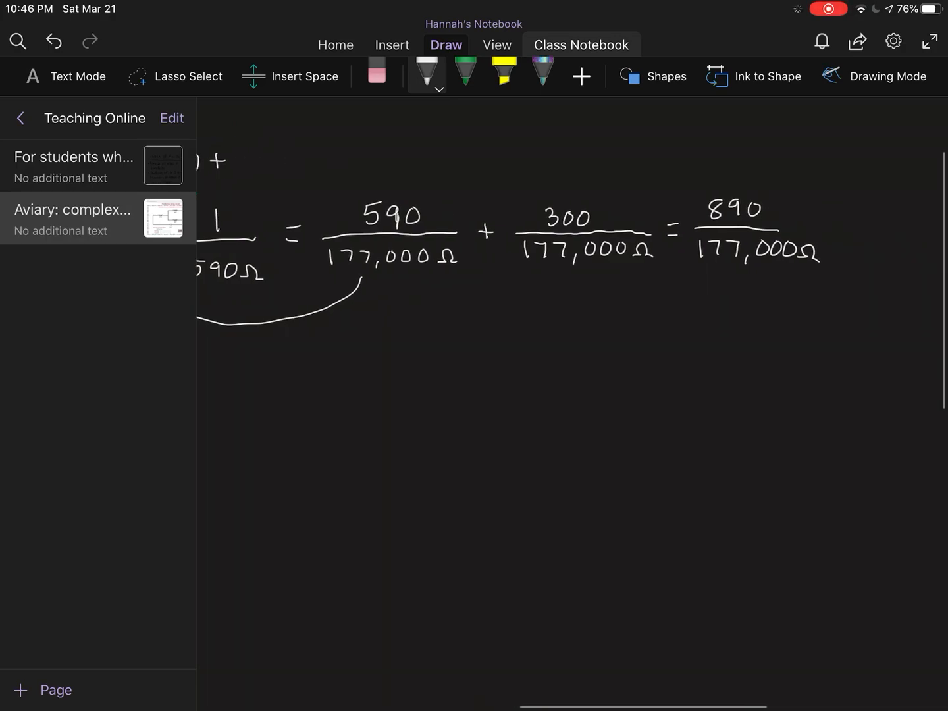
left_click_drag(829, 197, 836, 264)
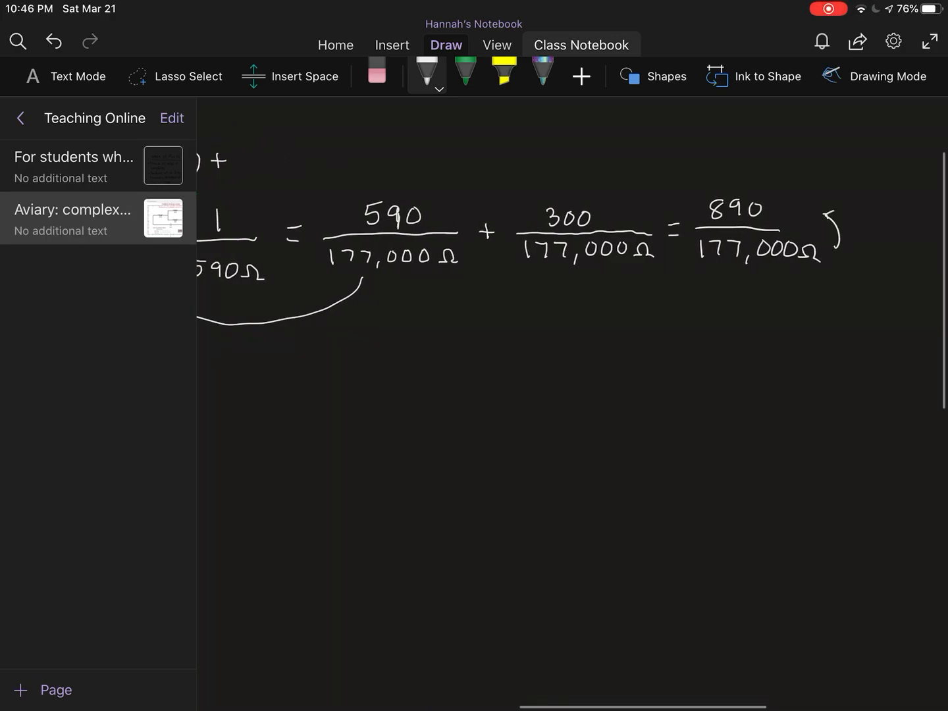
left_click_drag(836, 217, 850, 253)
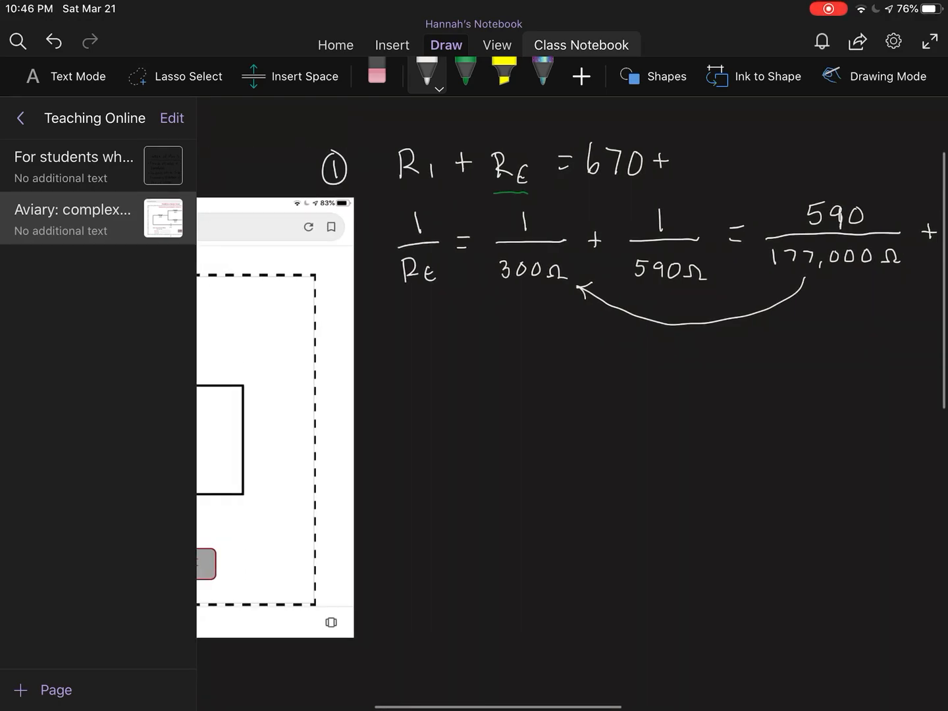
Write RE = 198.88 Ω and box step 1's total 670 + 198.88 Ω = 868.88 Ω.
left_click_drag(411, 342, 425, 368)
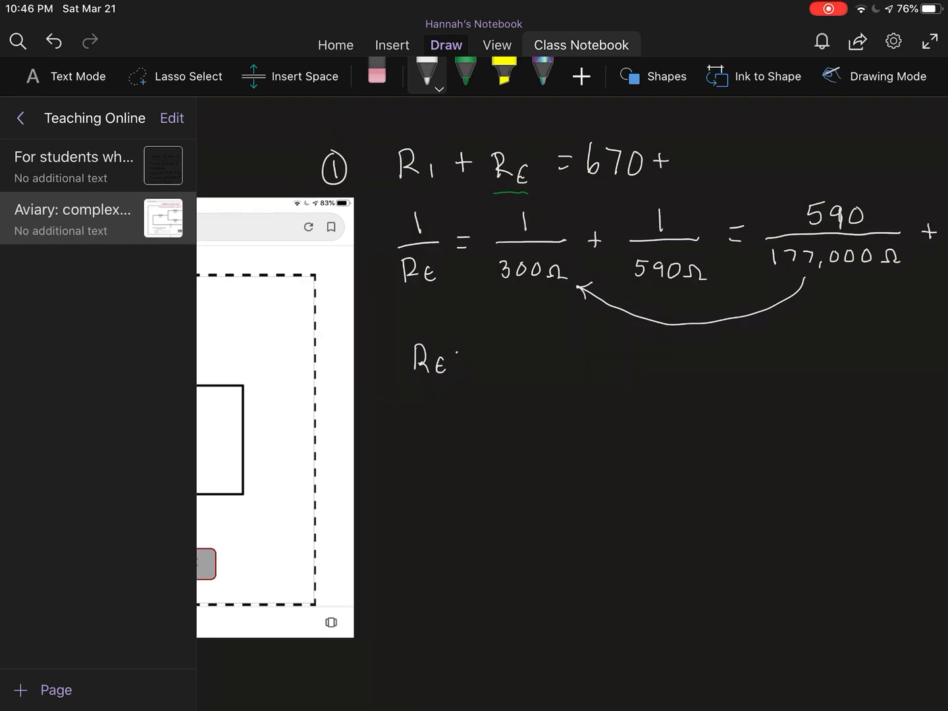
left_click_drag(474, 359, 513, 356)
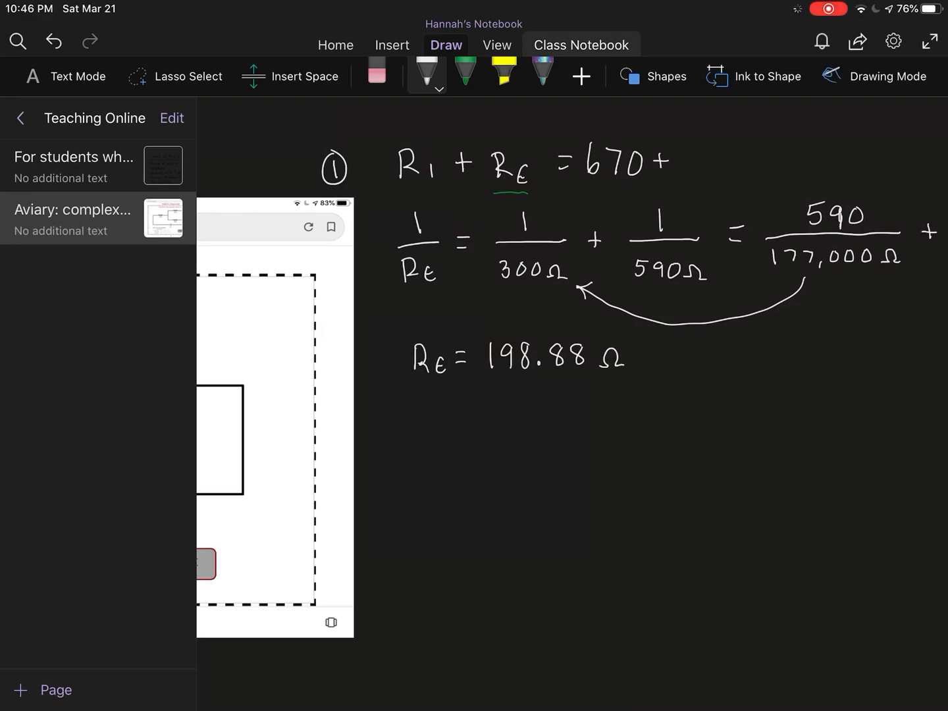
left_click_drag(688, 148, 690, 174)
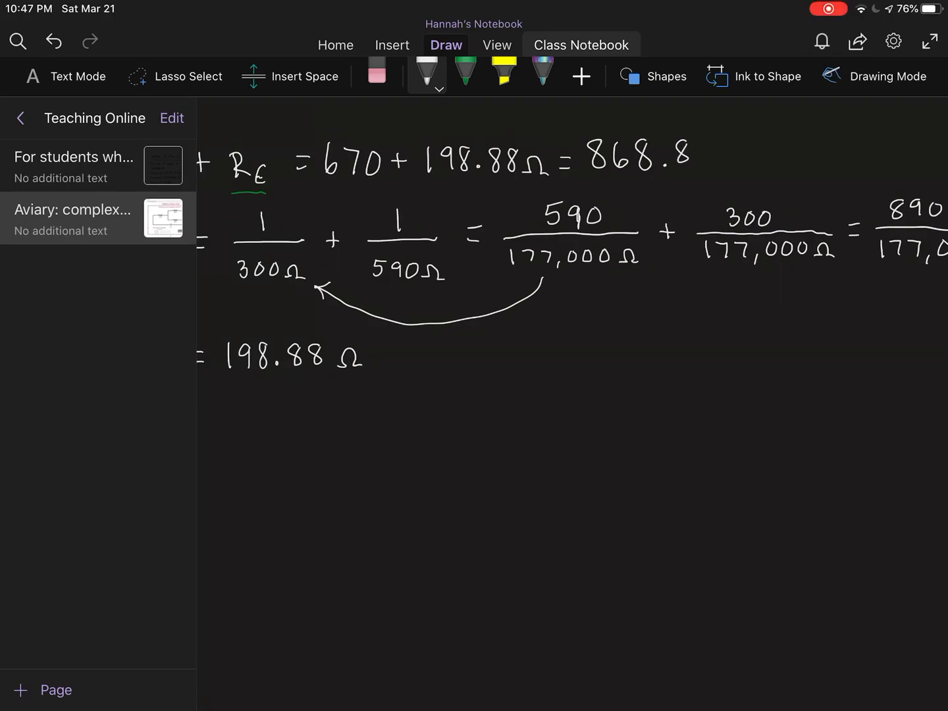
left_click_drag(697, 152, 727, 164)
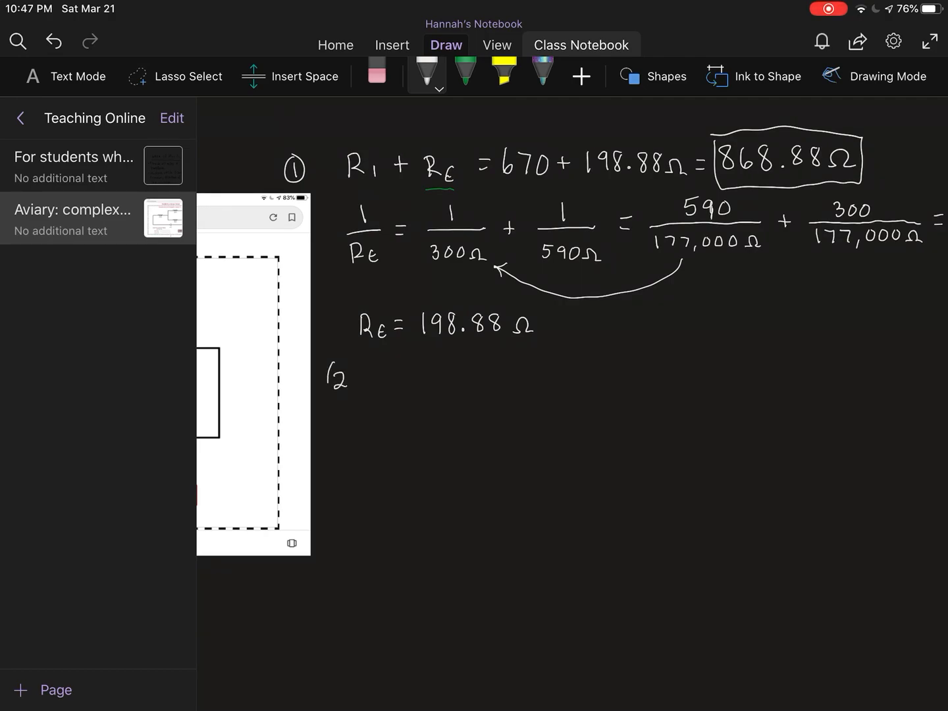
Write ② I_T = V/R_T = 12V/868.88Ω = 0.0135 below step 1.
left_click_drag(336, 378, 395, 379)
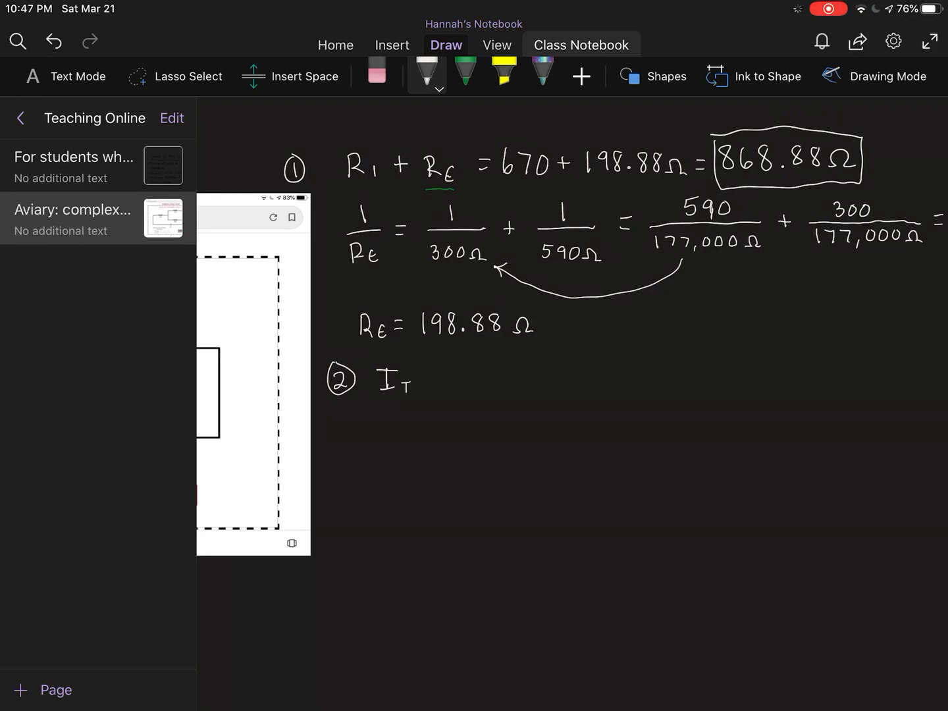
left_click_drag(428, 376, 444, 381)
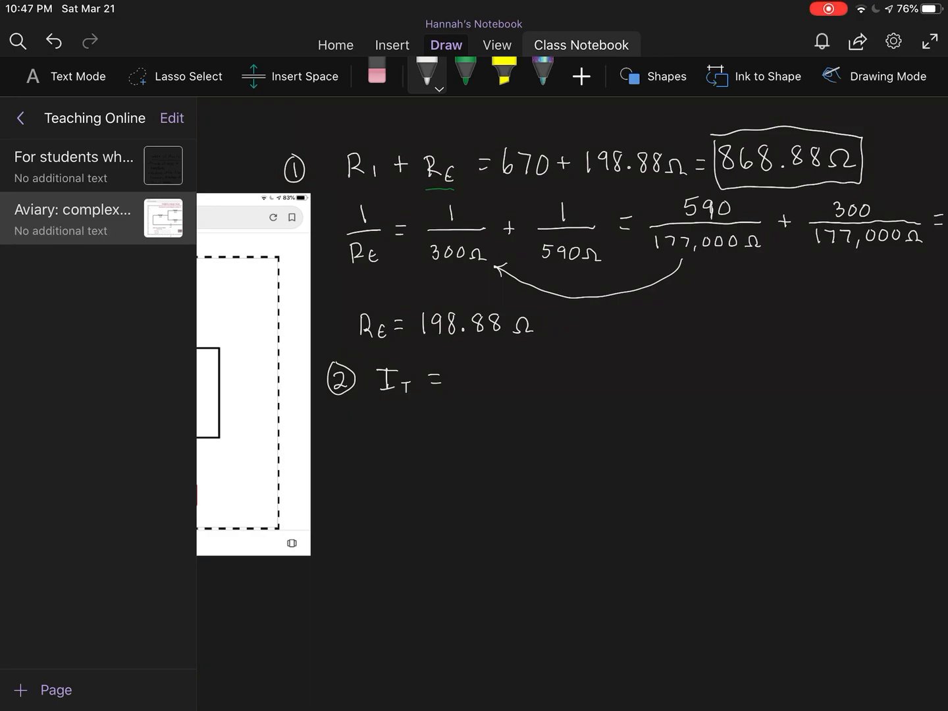
left_click_drag(458, 362, 477, 389)
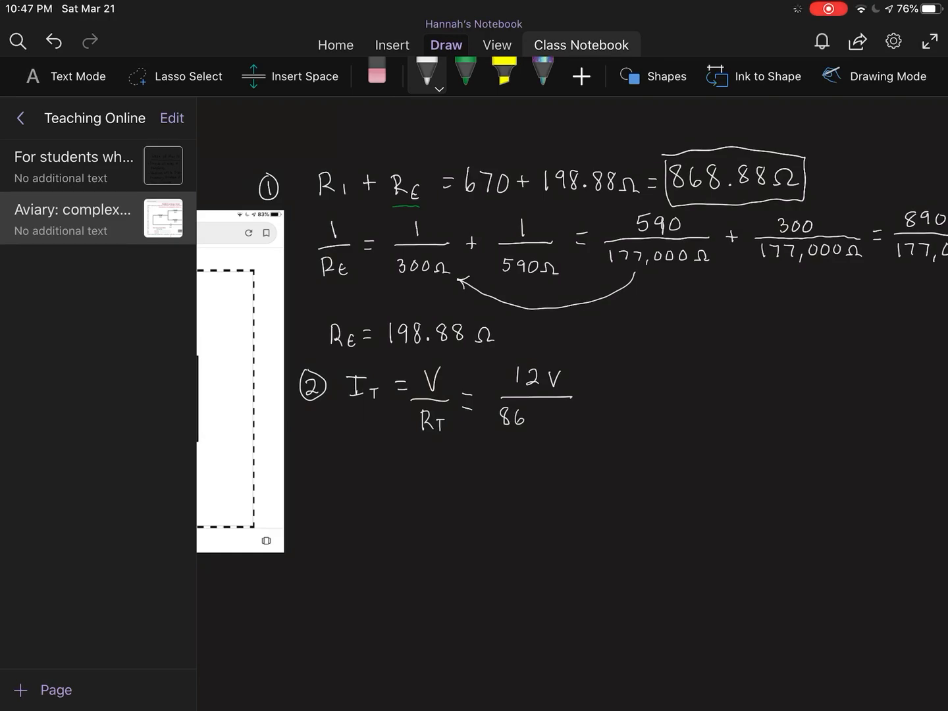
type("868.88Ω")
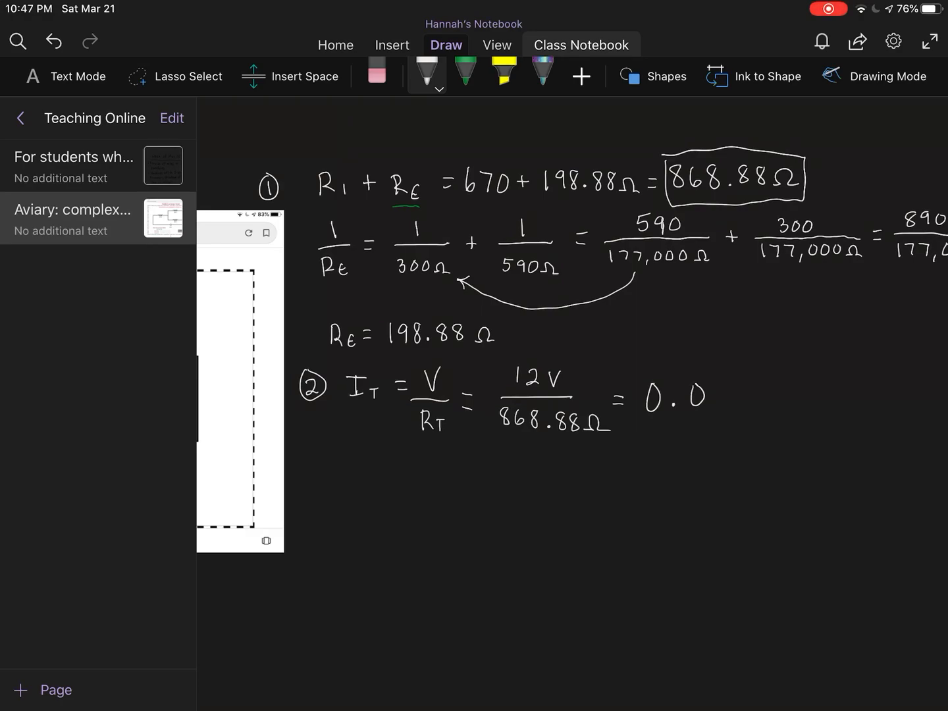
type("0135")
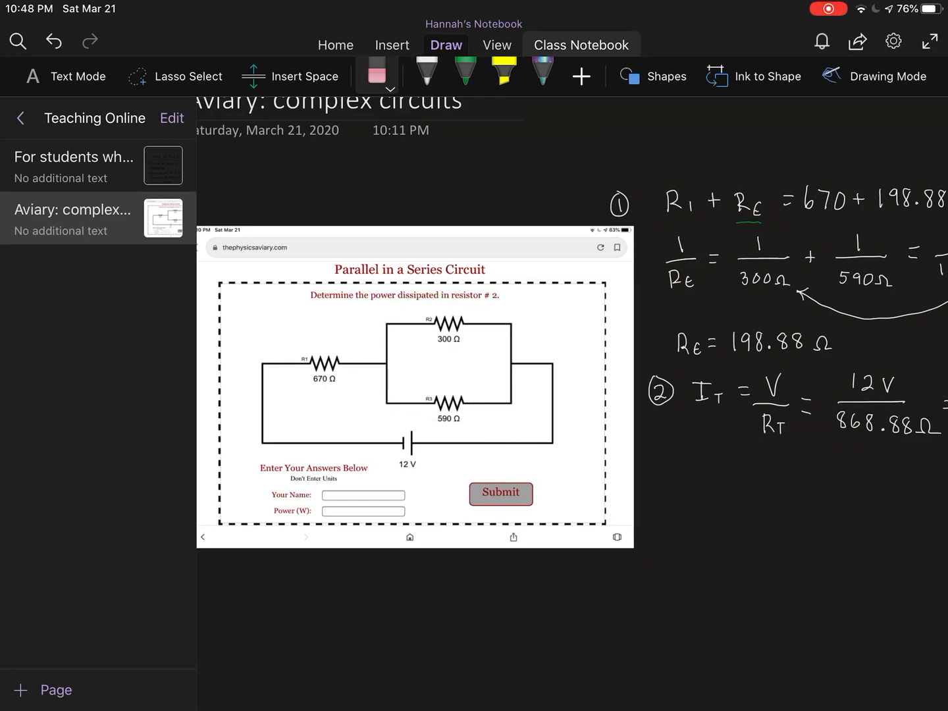
In green, note Series: I constant, V drops across each resistor; begin Parallel.
left_click(465, 73)
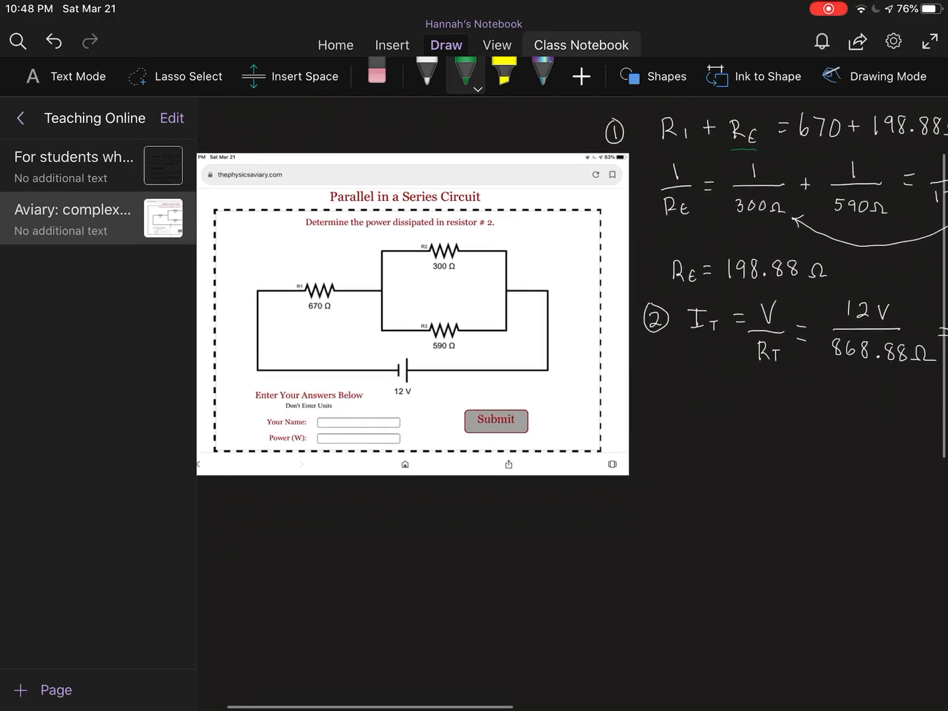
type("Series")
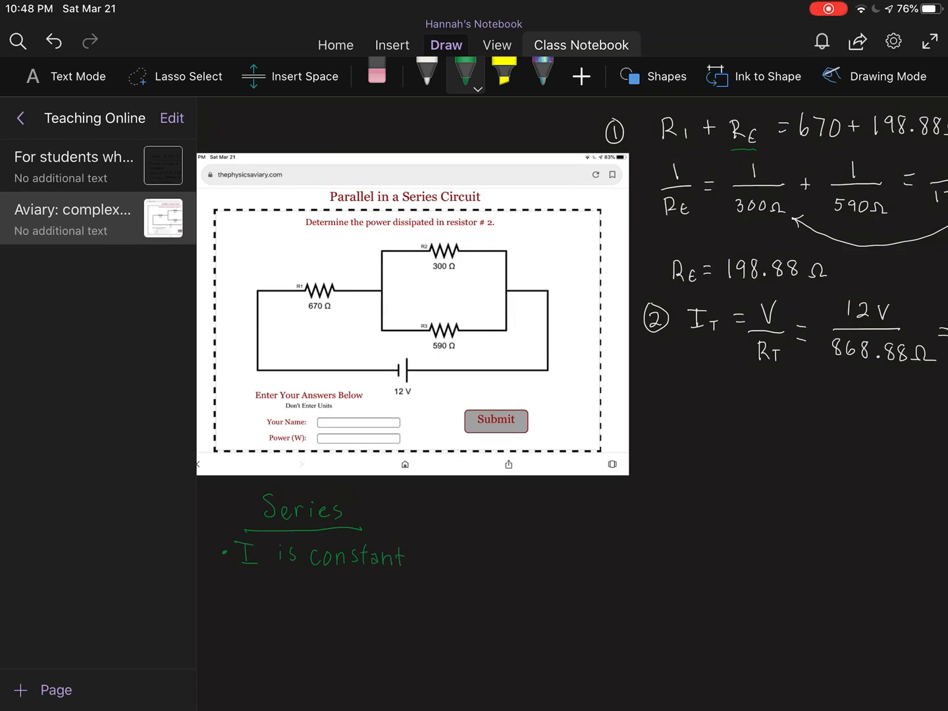
left_click_drag(227, 596, 250, 593)
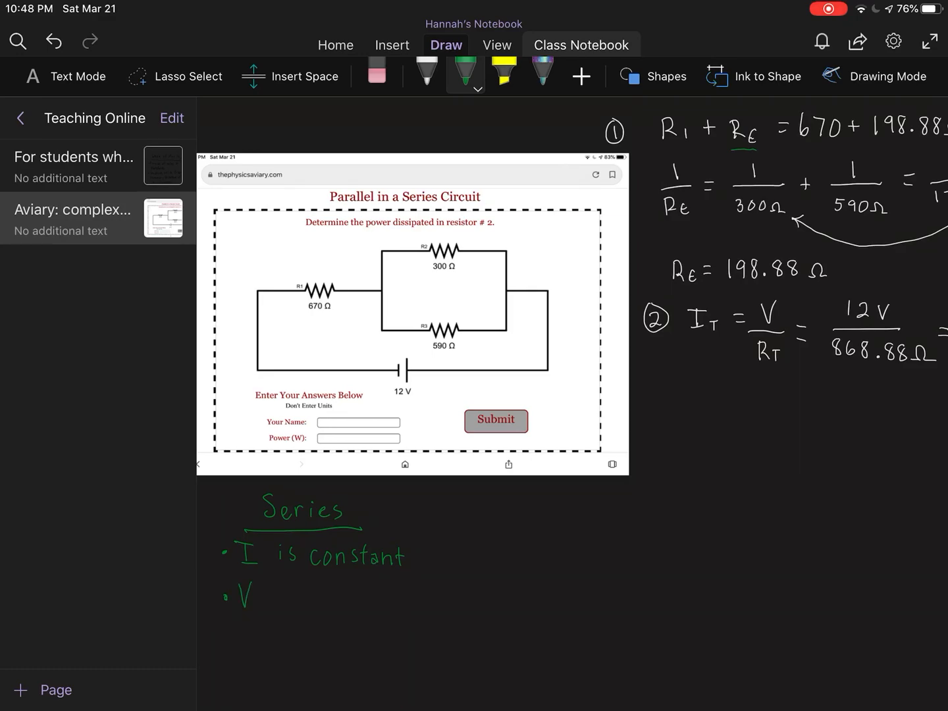
left_click_drag(274, 596, 293, 606)
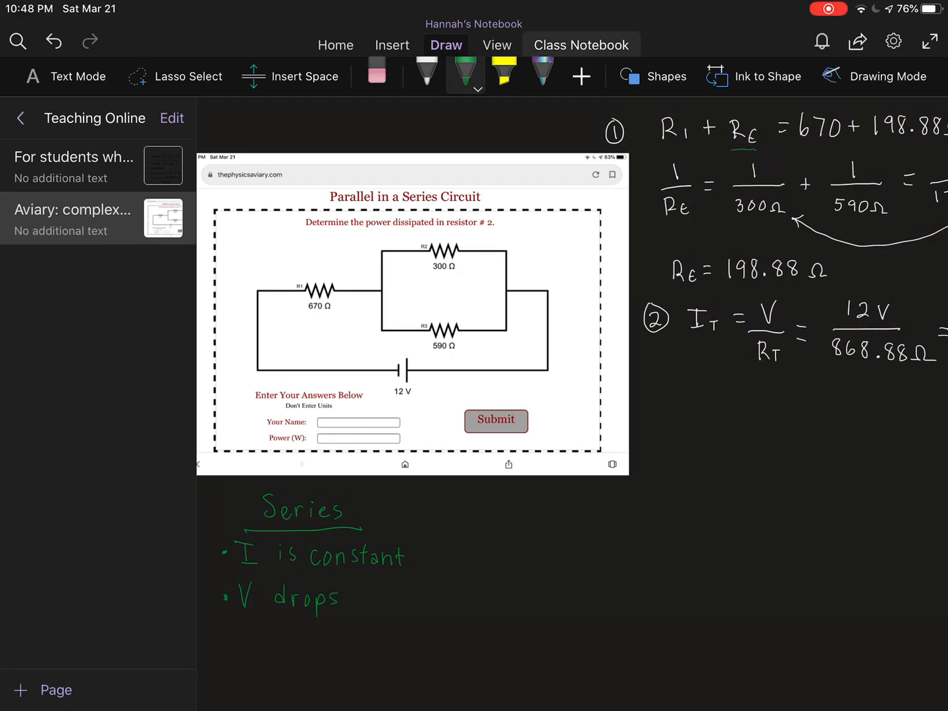
type("across each")
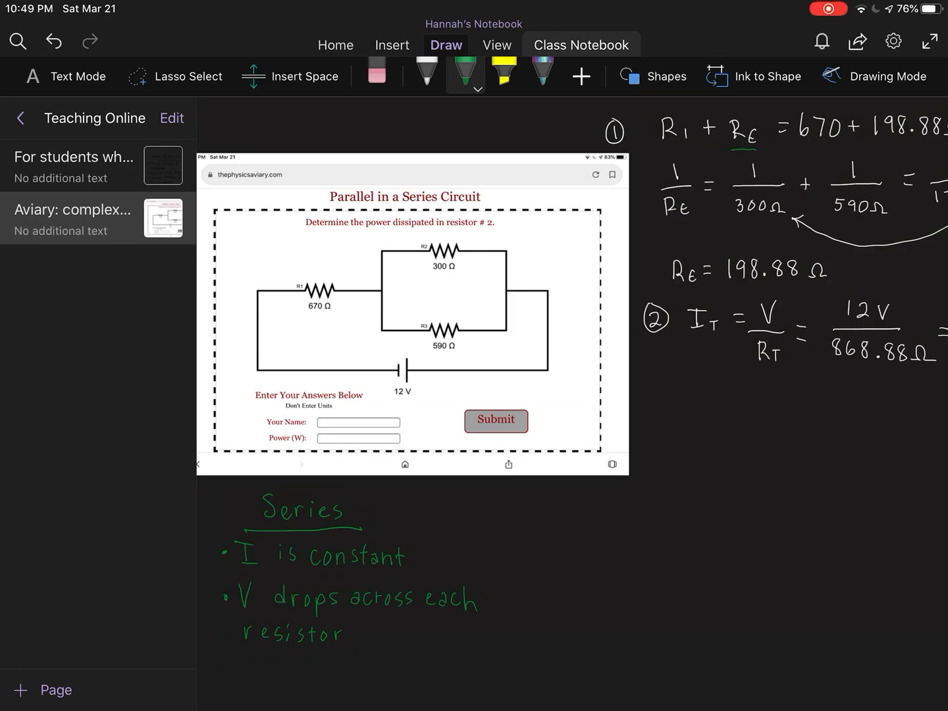
left_click_drag(524, 497, 523, 517)
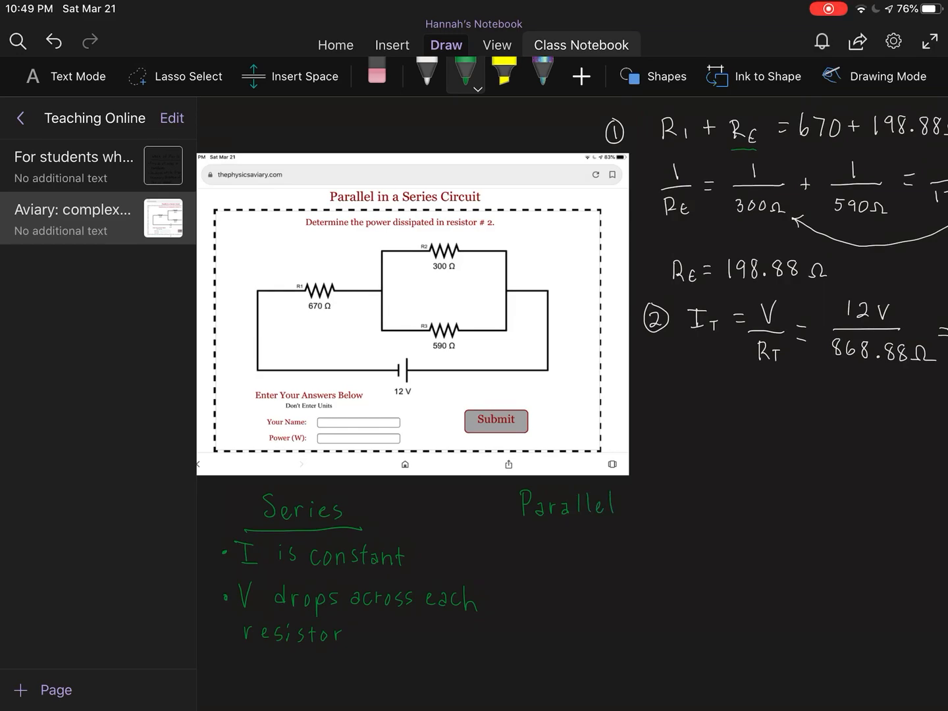
left_click_drag(520, 528, 622, 526)
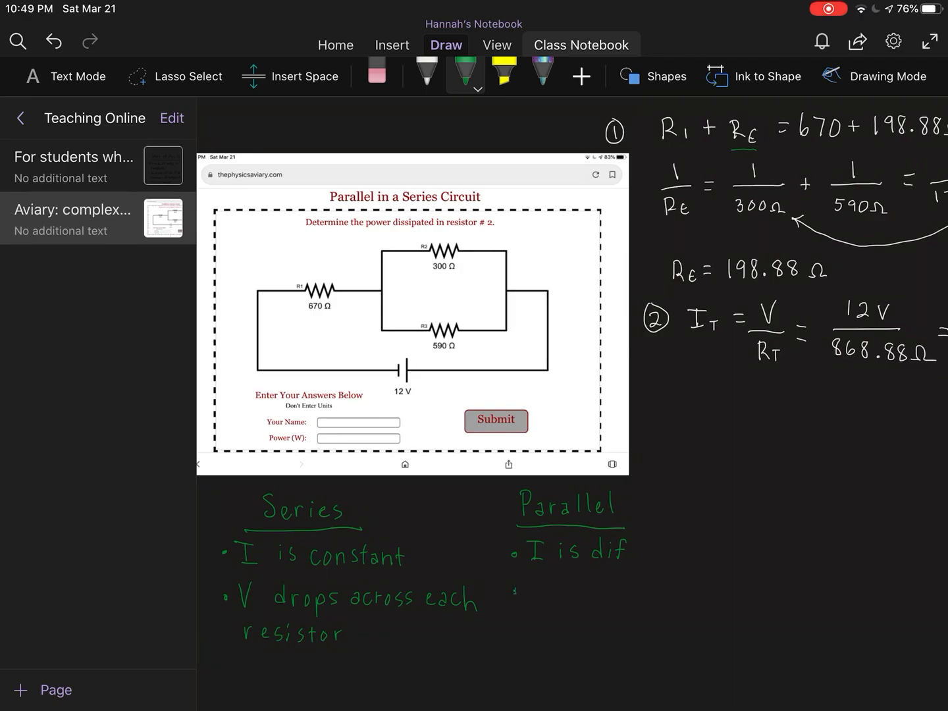
type("V is")
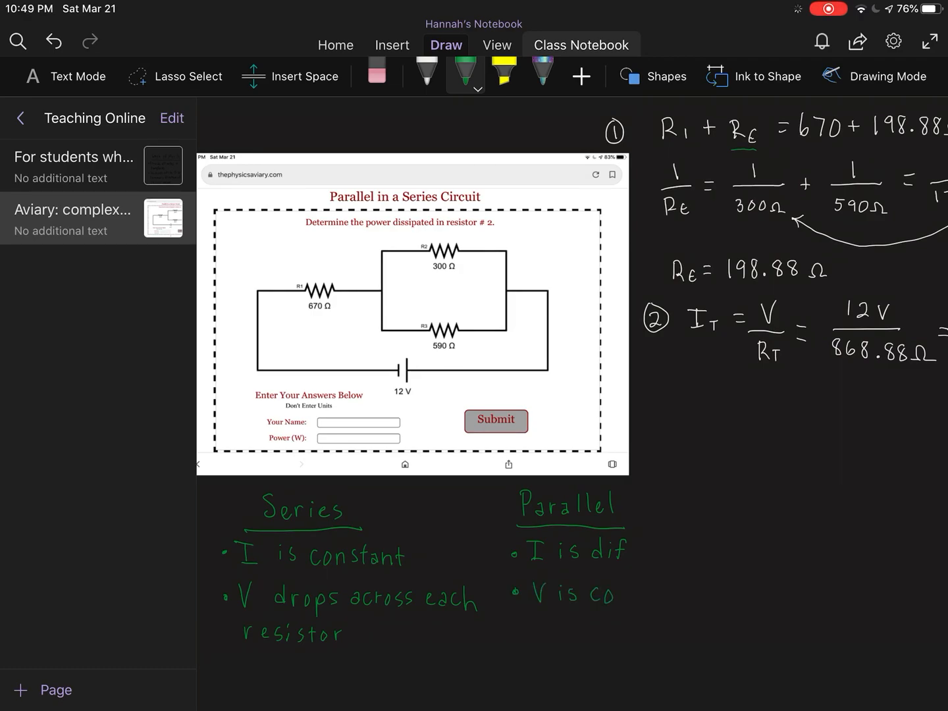
type("constant")
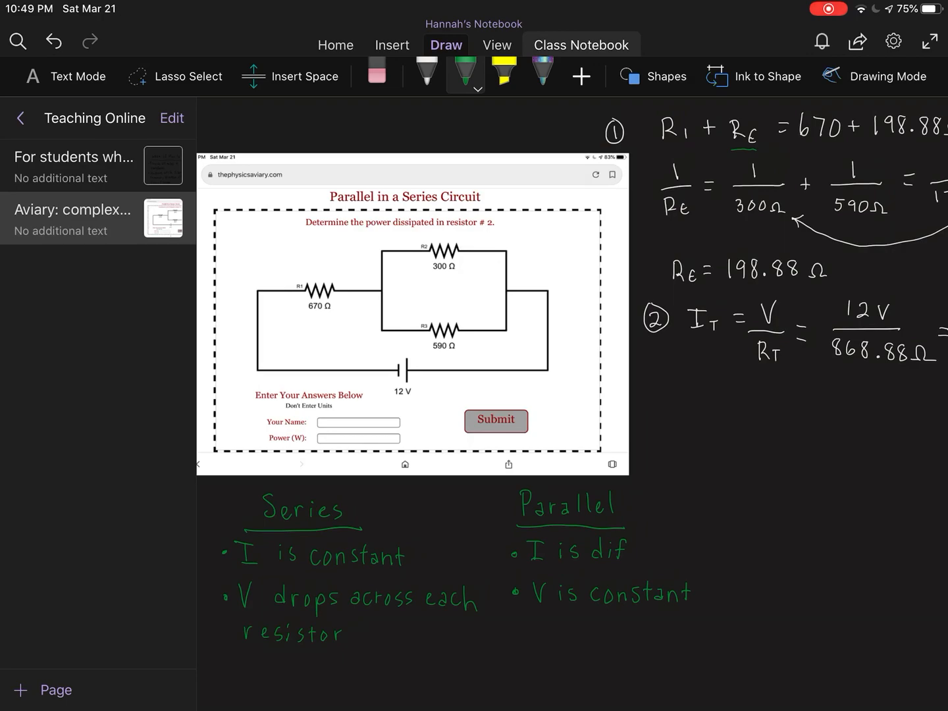
left_click_drag(728, 152, 763, 150)
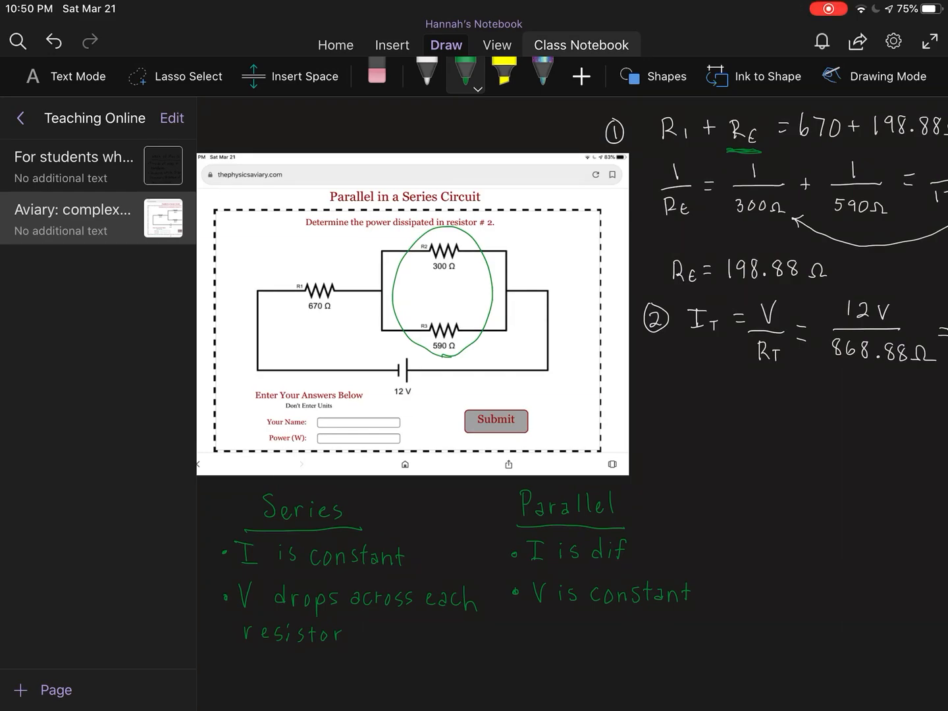
left_click_drag(299, 313, 345, 308)
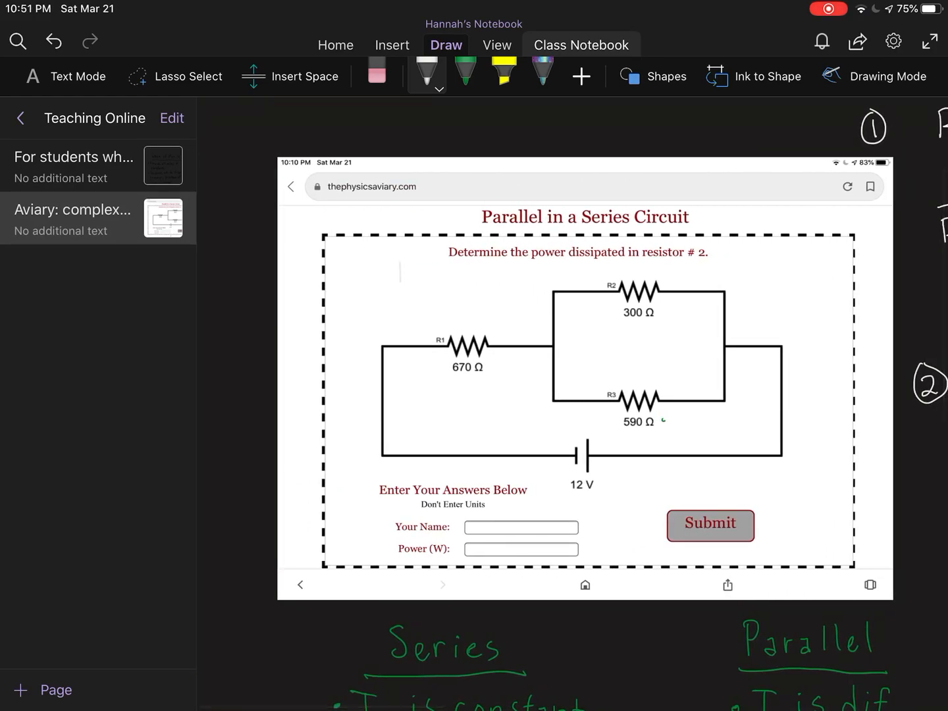
In green, write I = 0.0138 A and V = I·R1 = 9.253 V, then start V2= and V3=.
left_click(465, 74)
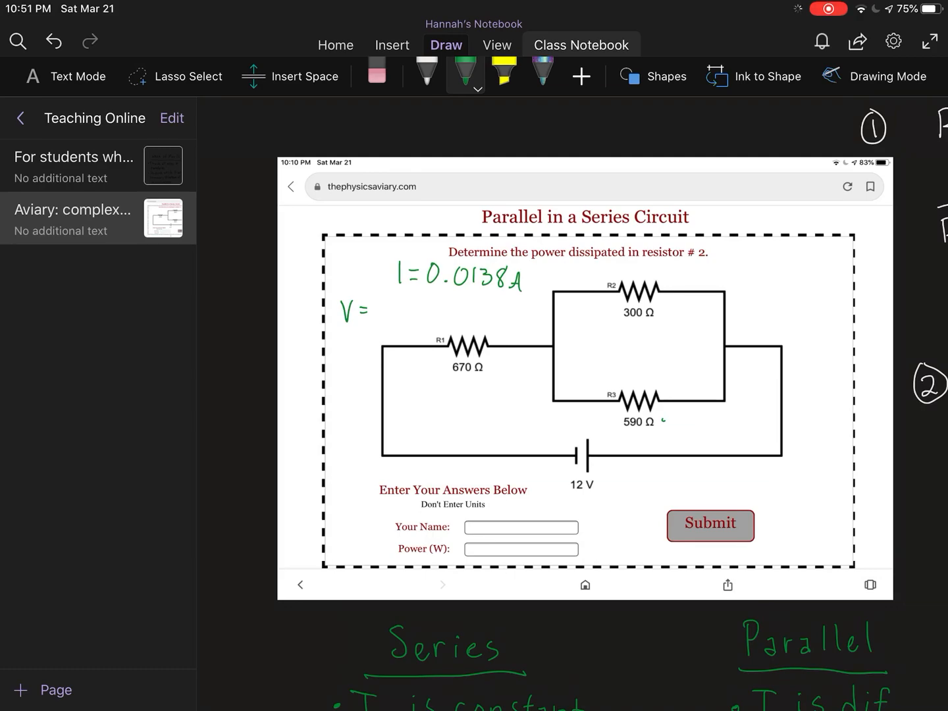
left_click_drag(385, 311, 411, 315)
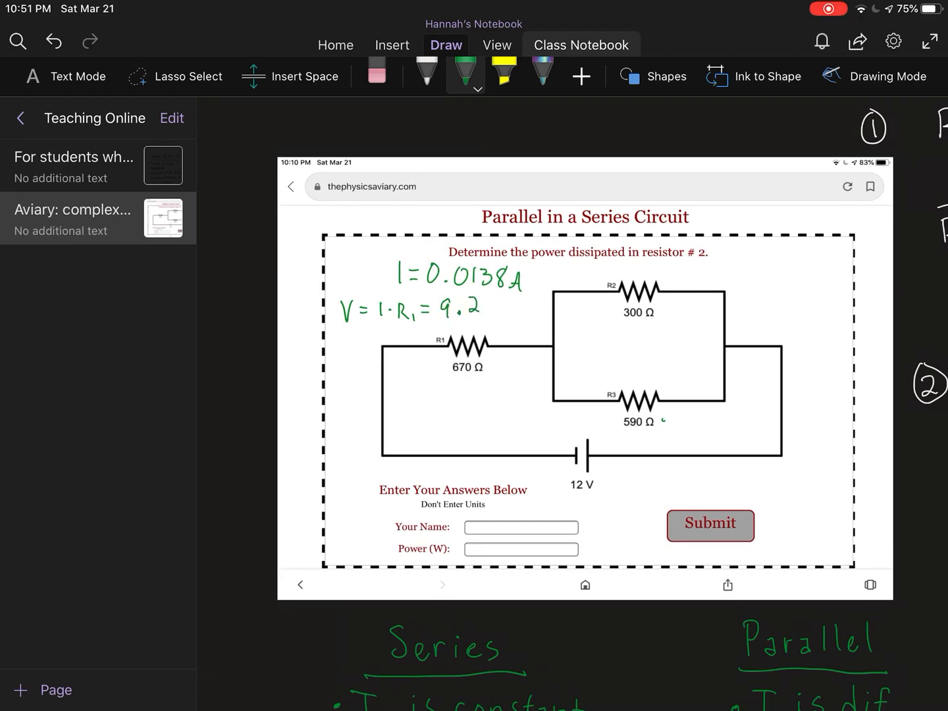
type("53 V")
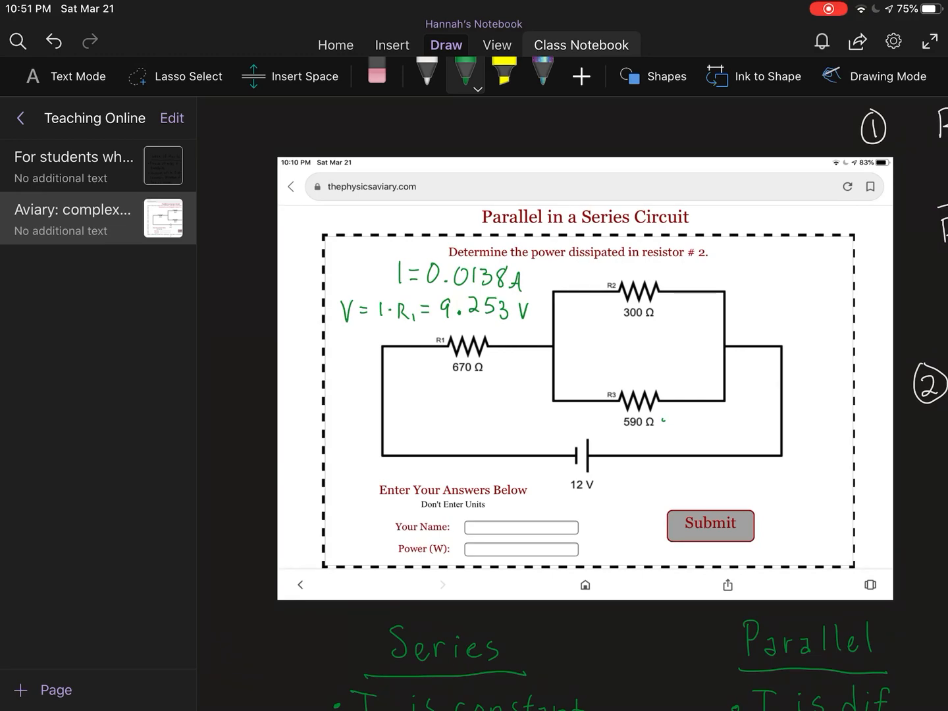
left_click_drag(664, 290, 701, 279)
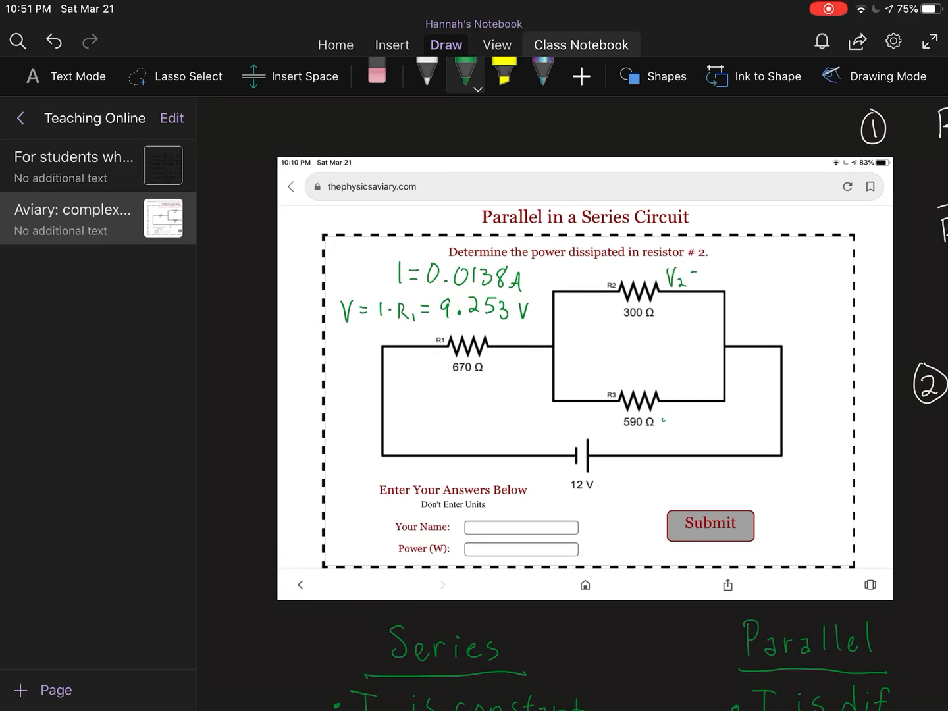
left_click_drag(662, 428, 671, 411)
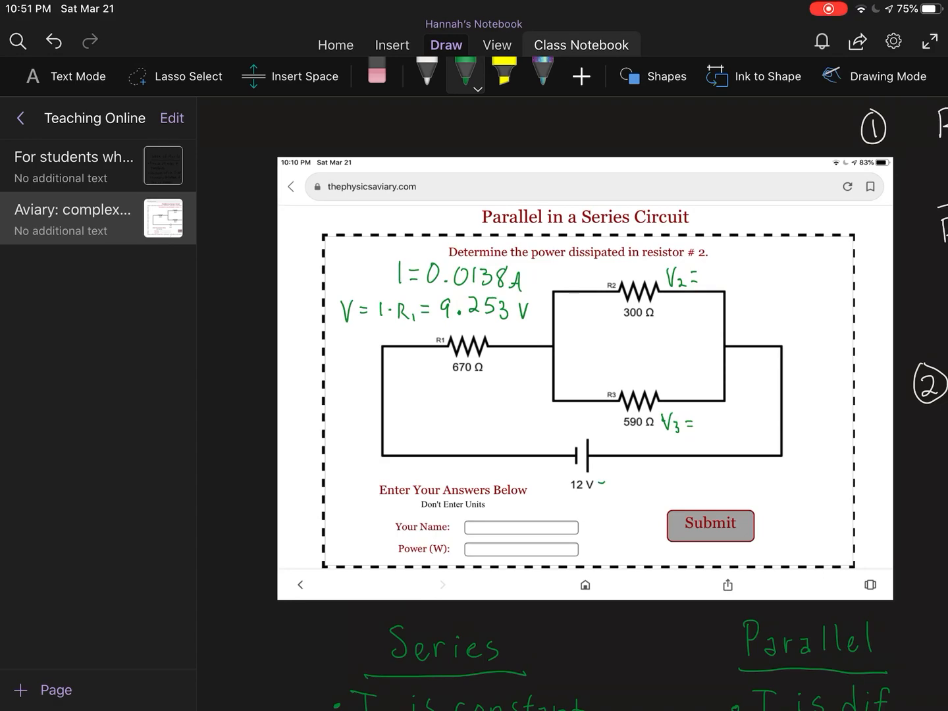
Handwrite 9.253 beside the 12 V battery and label V2 and V3 as 2.747 V.
left_click_drag(605, 481, 639, 484)
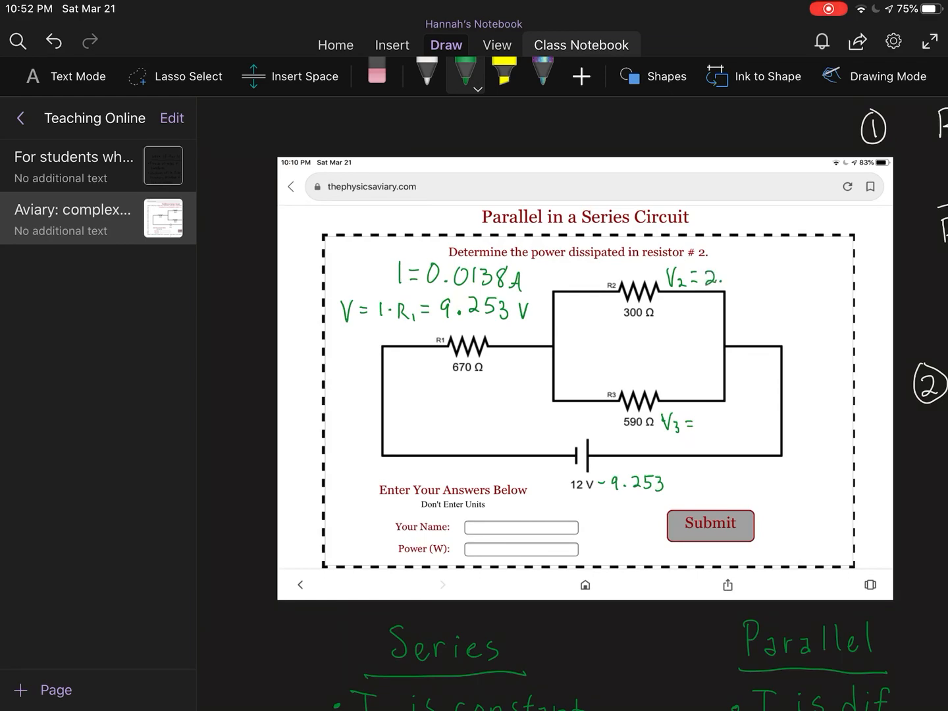
type("747")
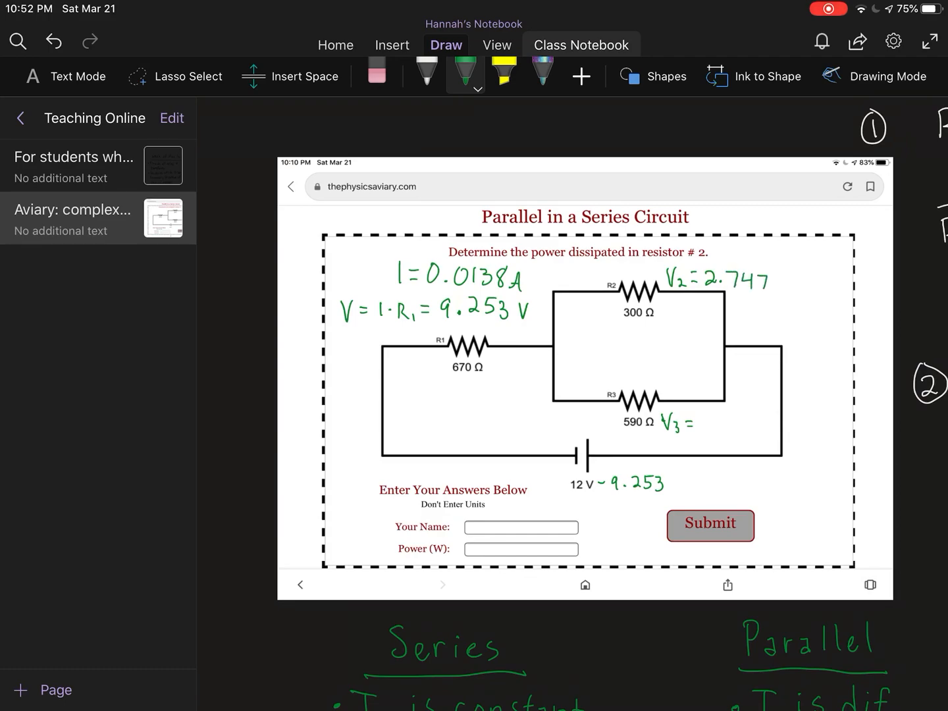
type("=2.747")
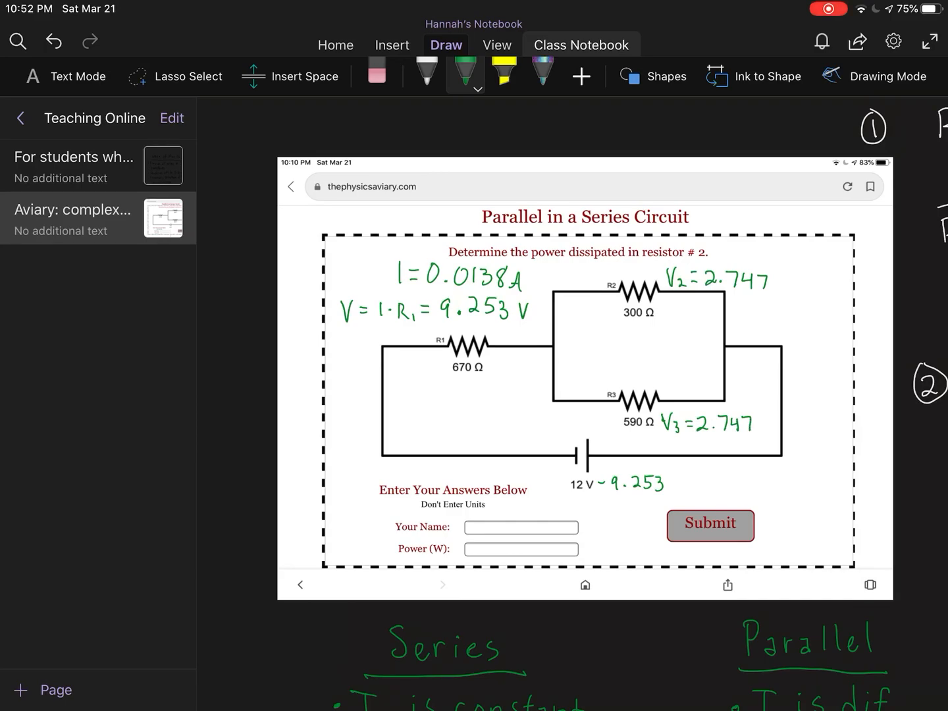
scroll("down", 3)
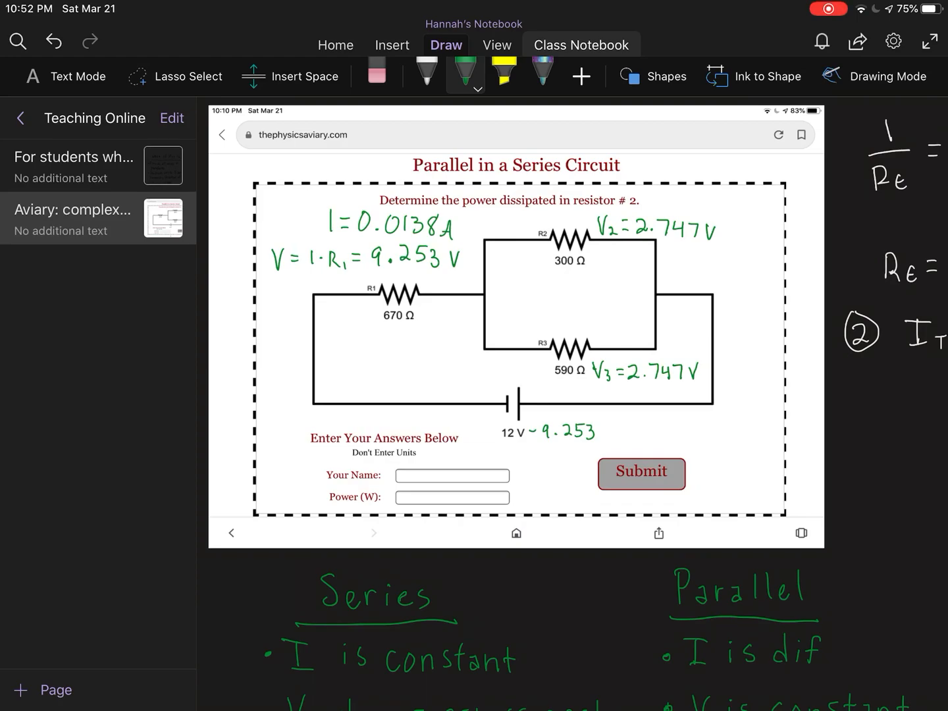
Circle '#2', write I2 = V/R = 0.00915 A, and start P2 = I2×V2 below R3.
left_click_drag(616, 201, 639, 204)
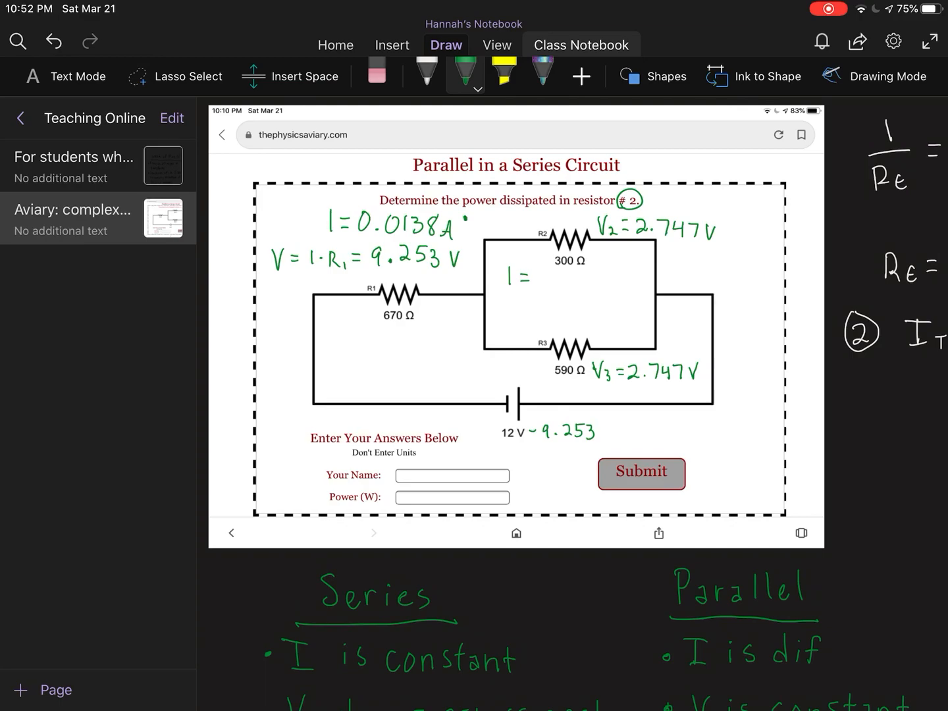
type("2= V")
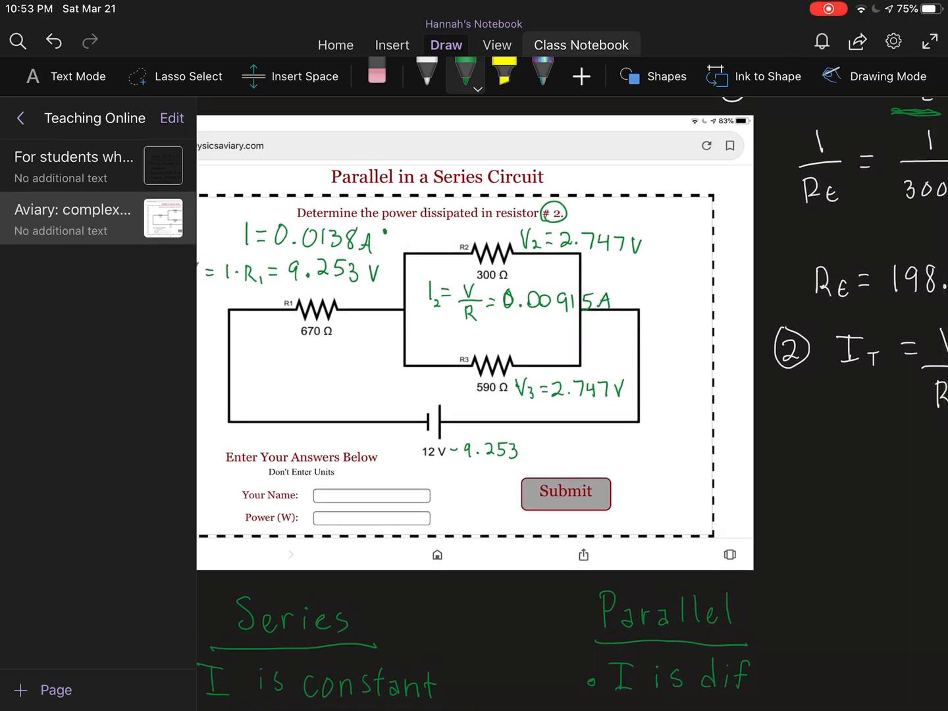
left_click_drag(566, 431, 566, 461)
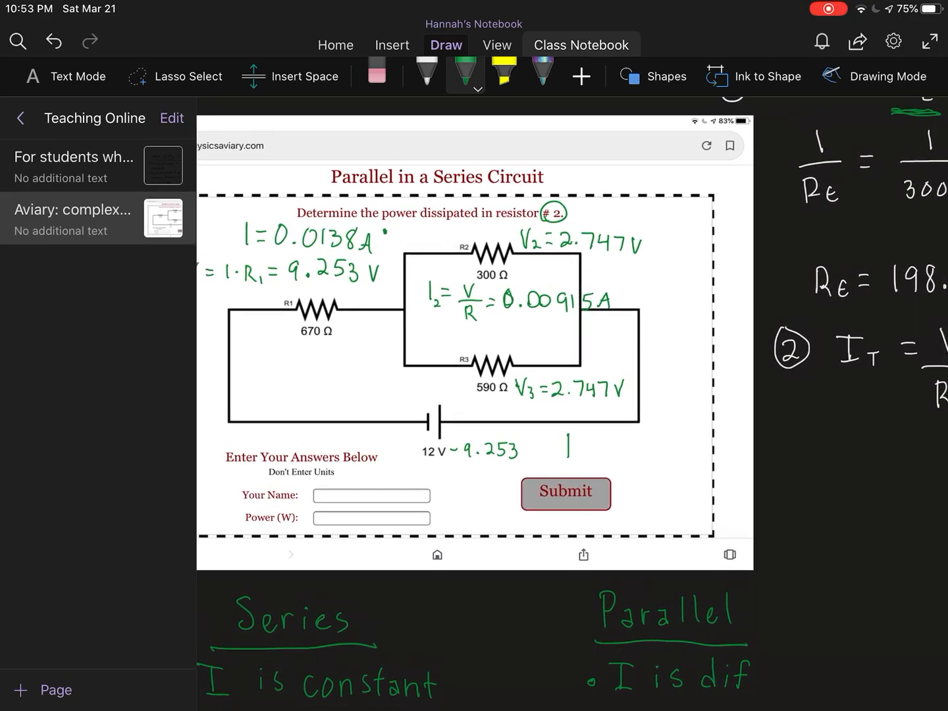
type("P2 =")
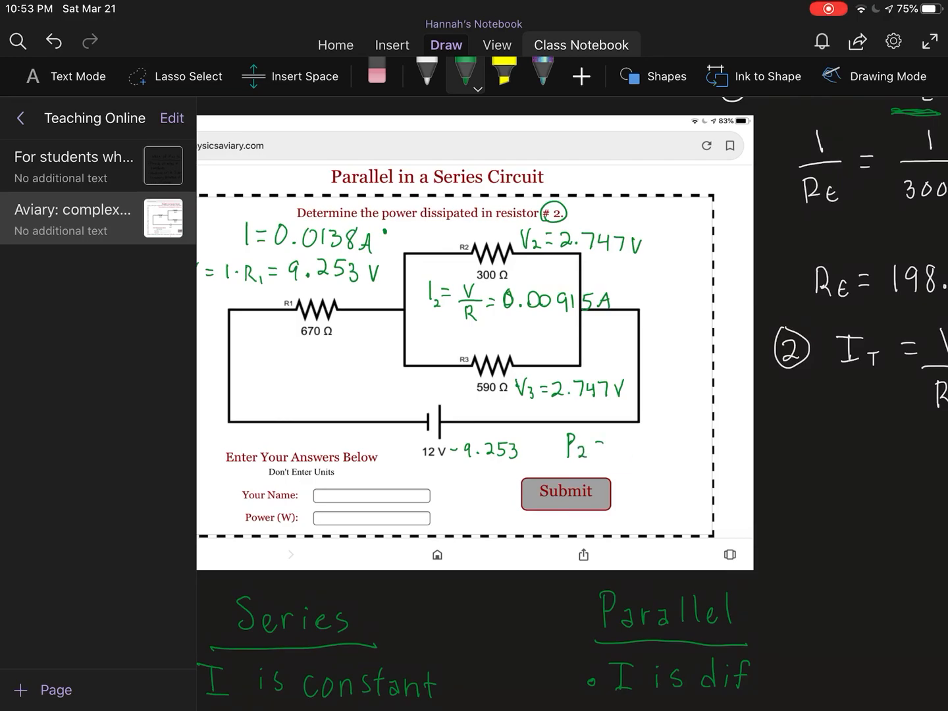
left_click_drag(592, 451, 631, 457)
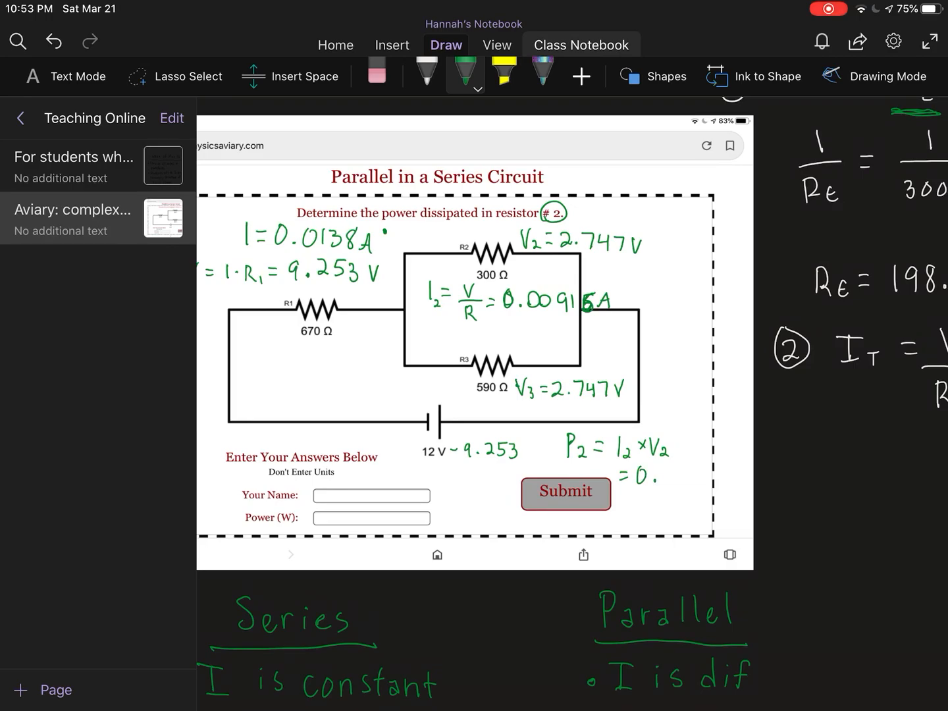
type("025")
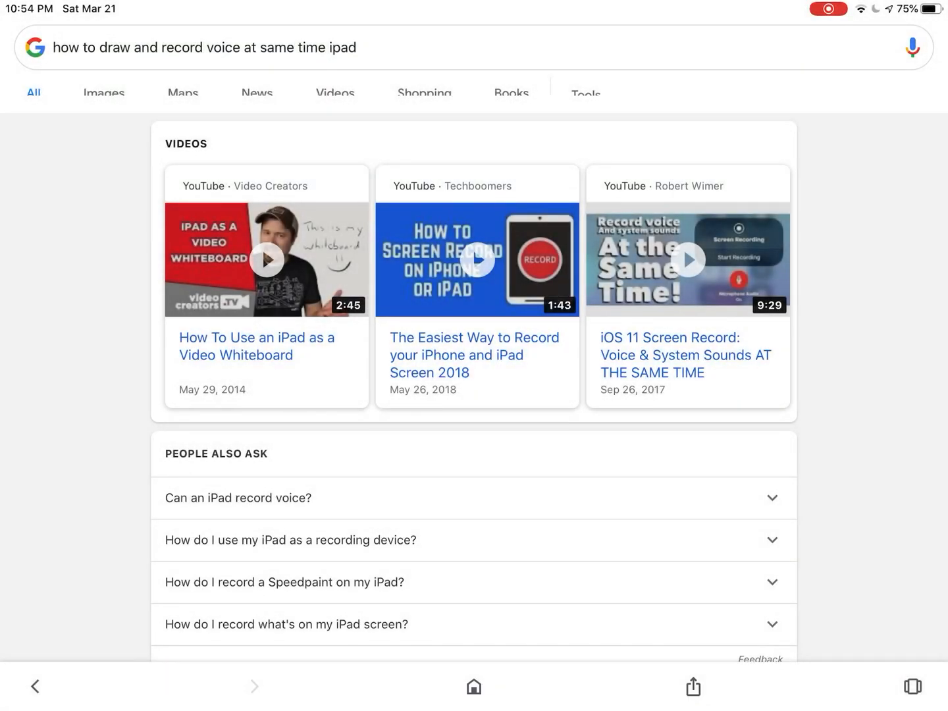
Switch to the Google results for 'how to draw and record voice at same time ipad'.
left_click(913, 686)
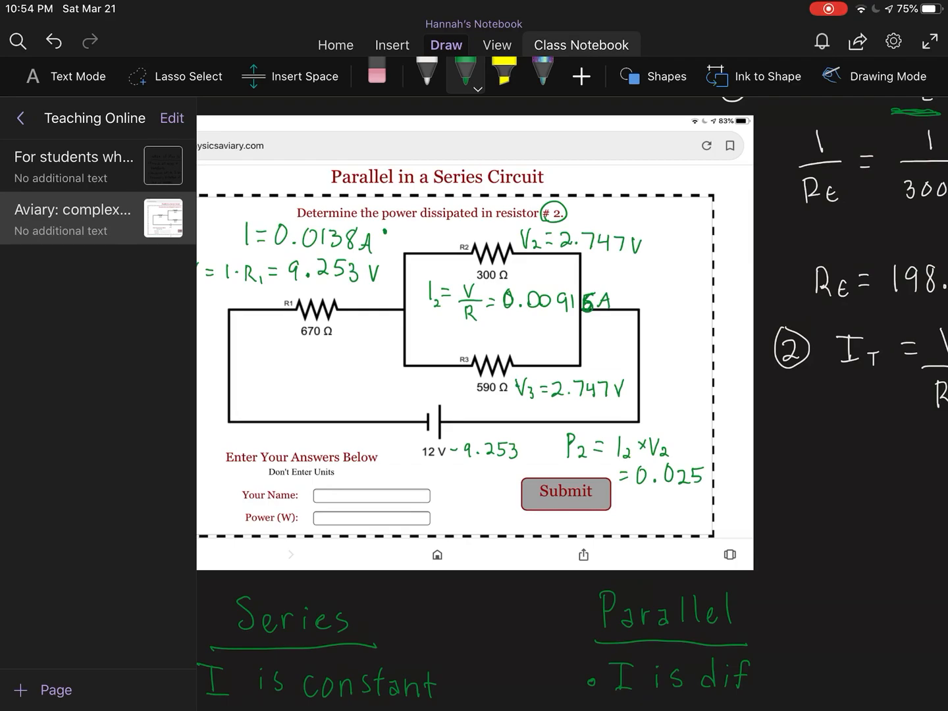
Underline the final 0.025 power answer for resistor 2 with the green pen.
left_click_drag(622, 506, 687, 502)
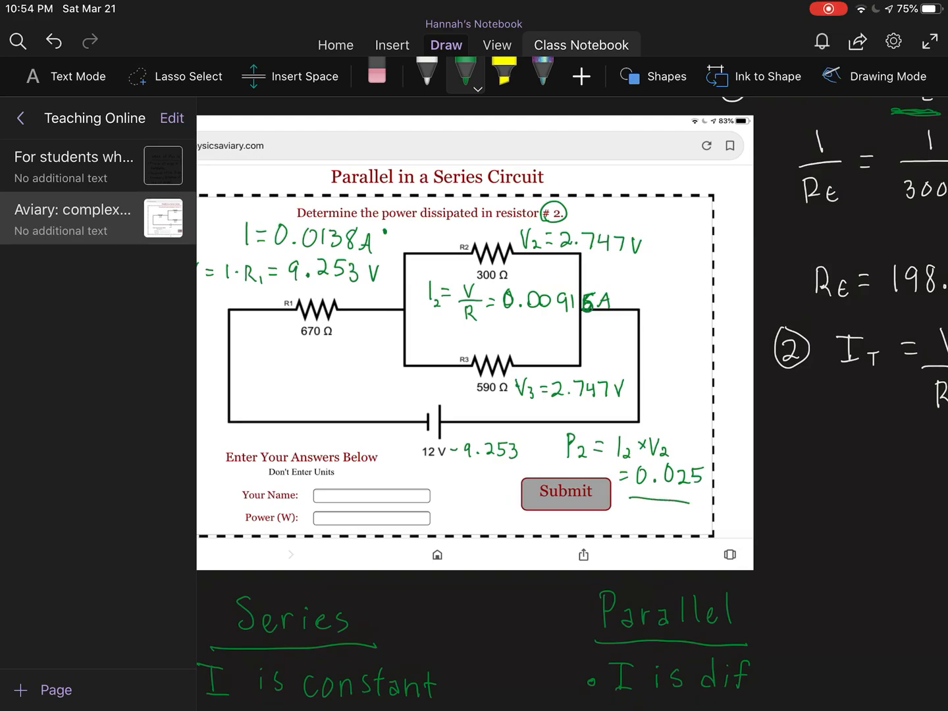